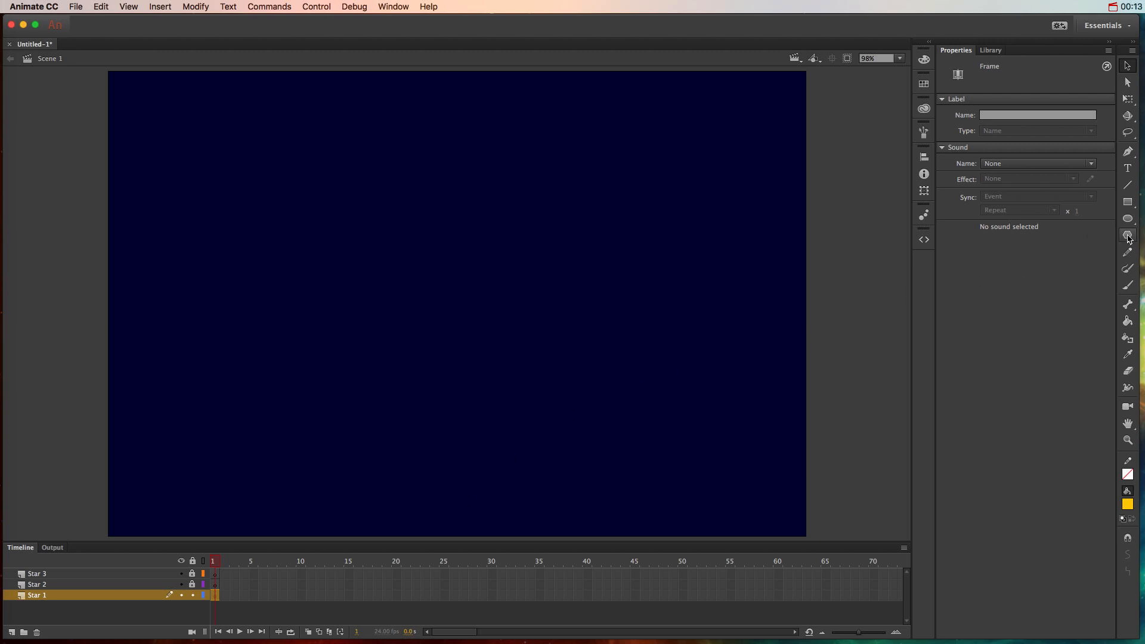
mouse_move(1128, 235)
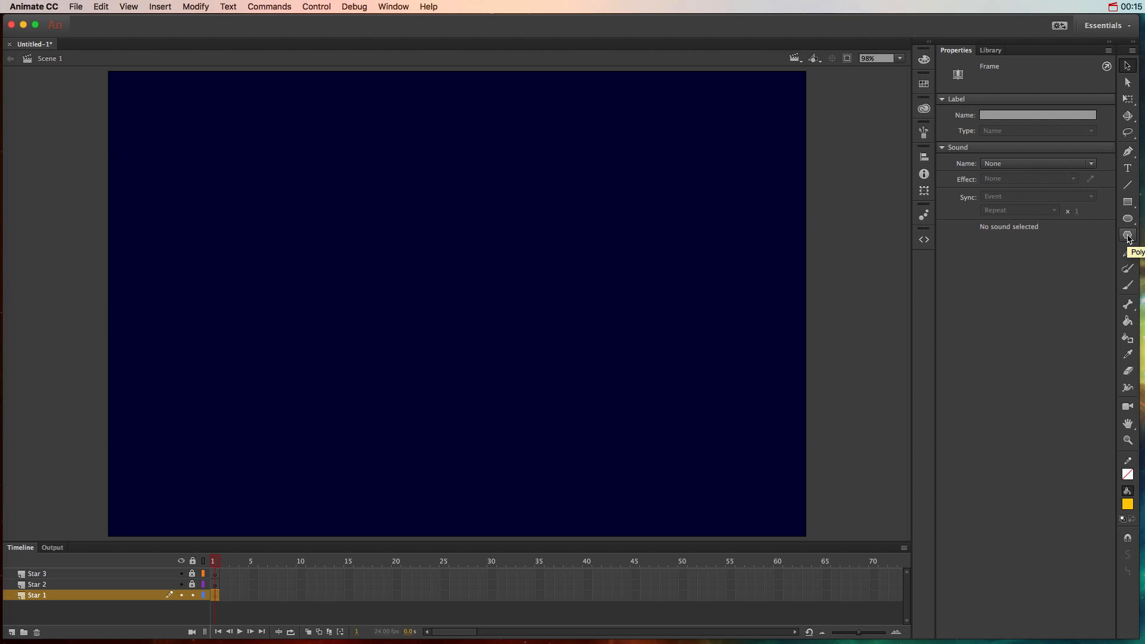
Choose the PolyStar tool and bring up its star shape options
left_click(1128, 235)
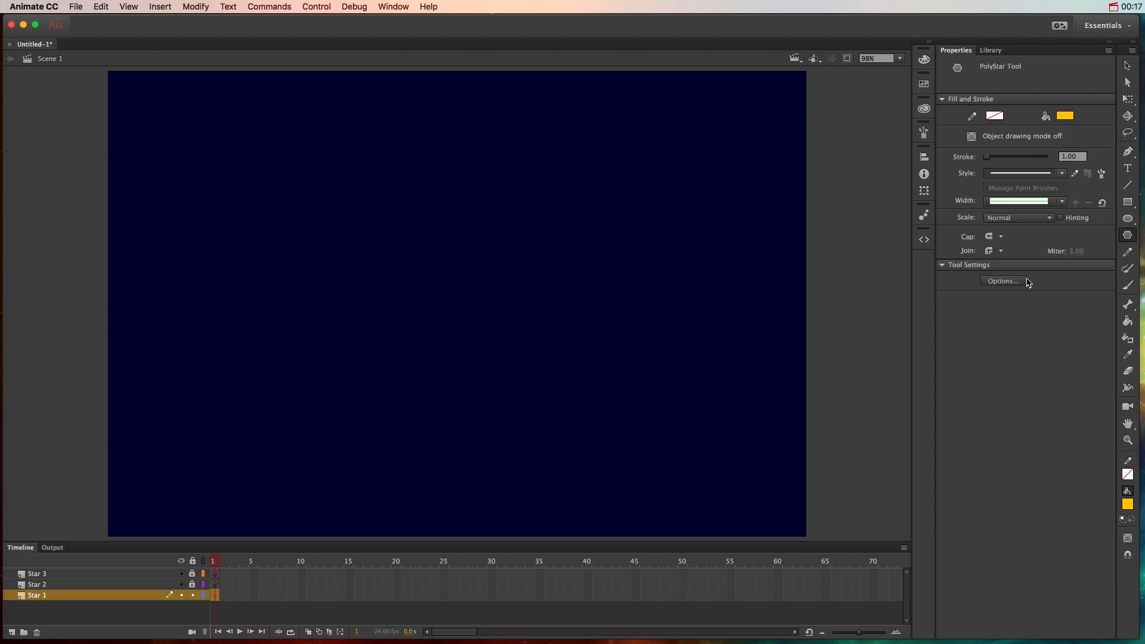
left_click(1002, 282)
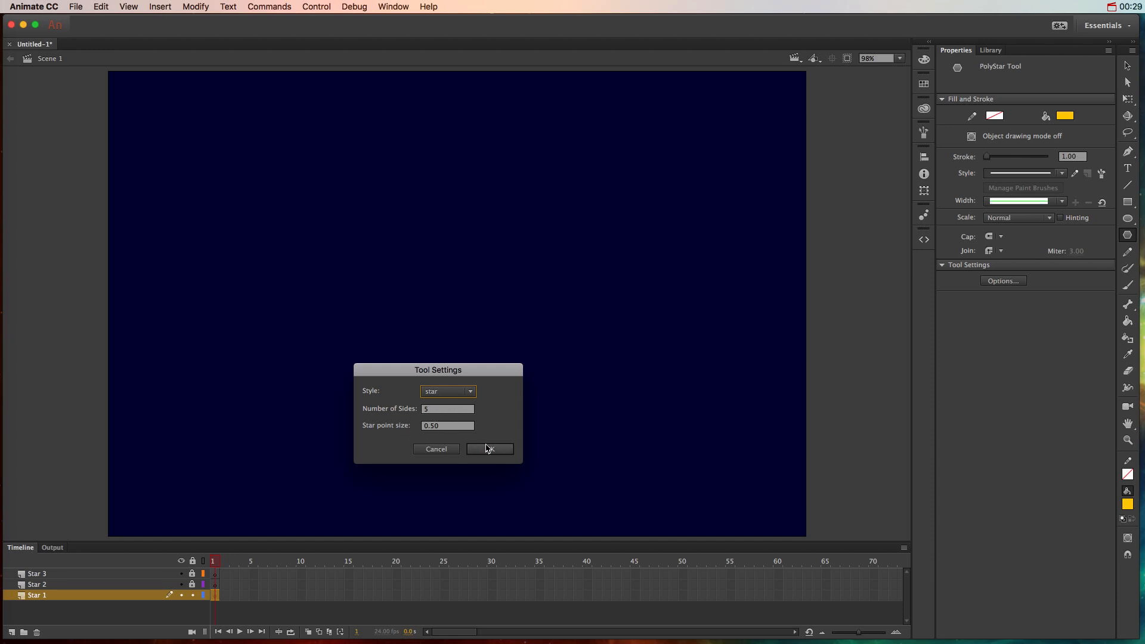
Confirm the star settings, then select the drawn yellow star and nudge it lower on the pasteboard
left_click(489, 449)
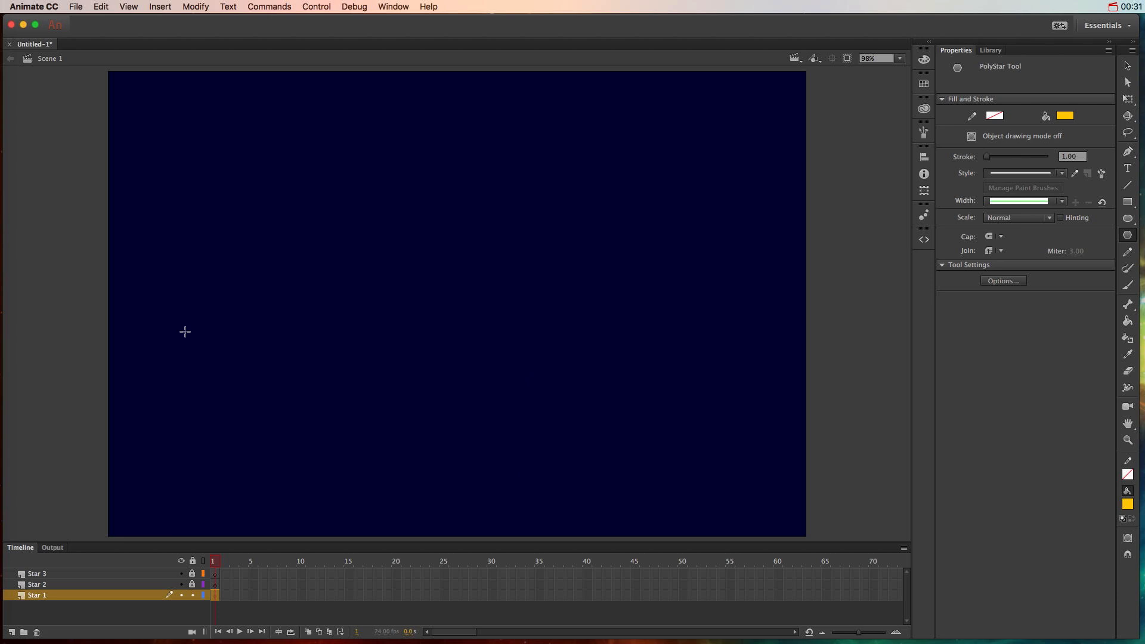
mouse_move(32, 119)
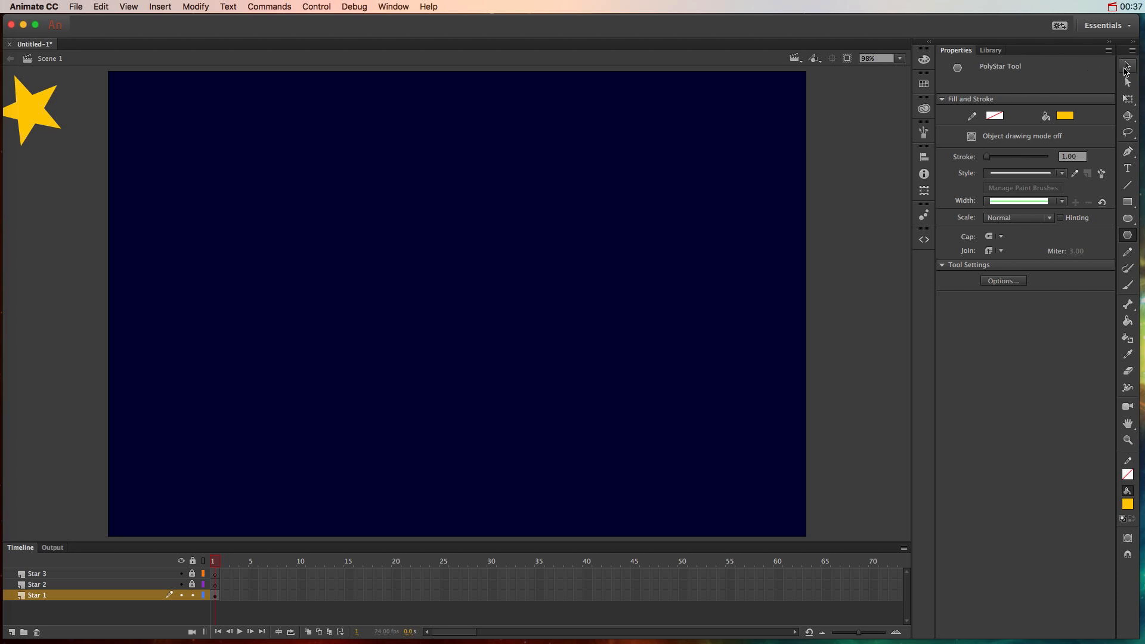
left_click(1128, 64)
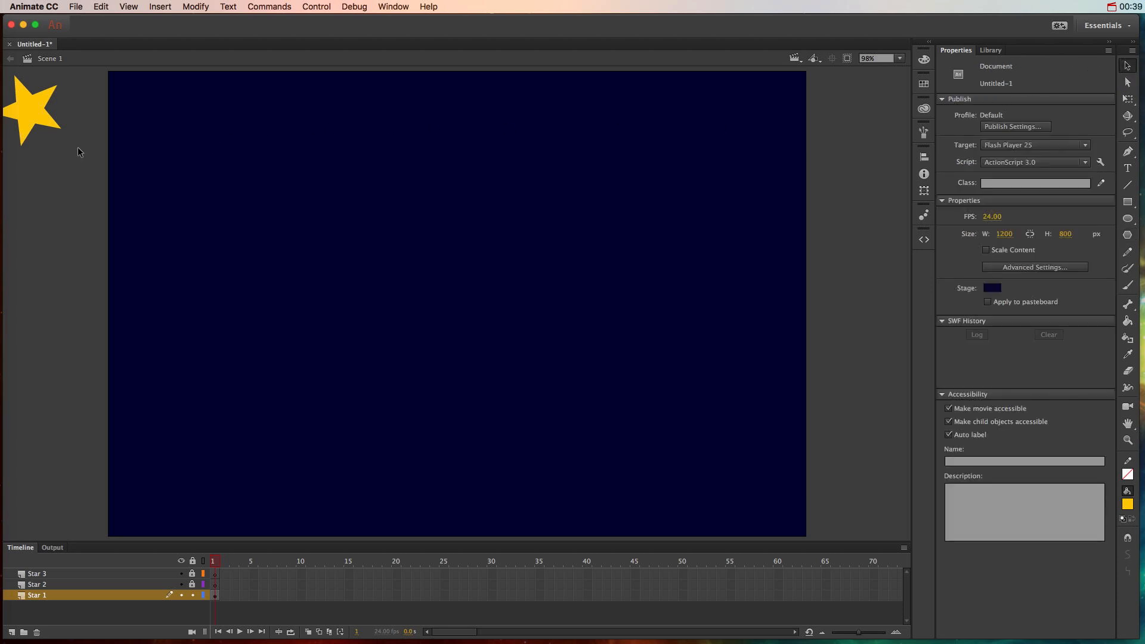
left_click(33, 109)
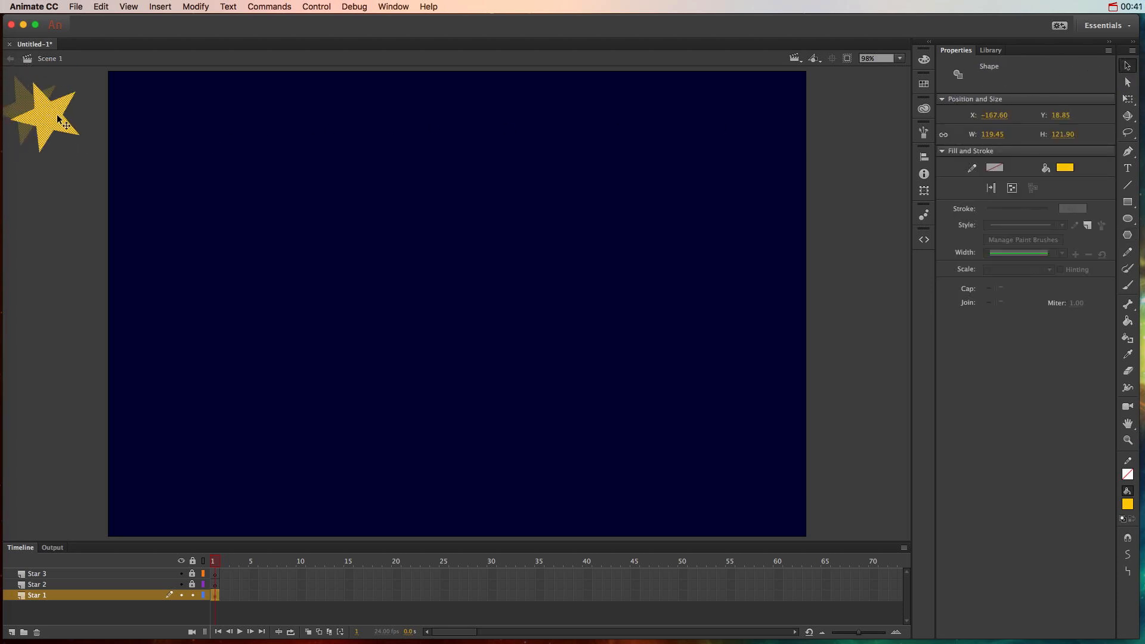
left_click_drag(57, 113, 59, 124)
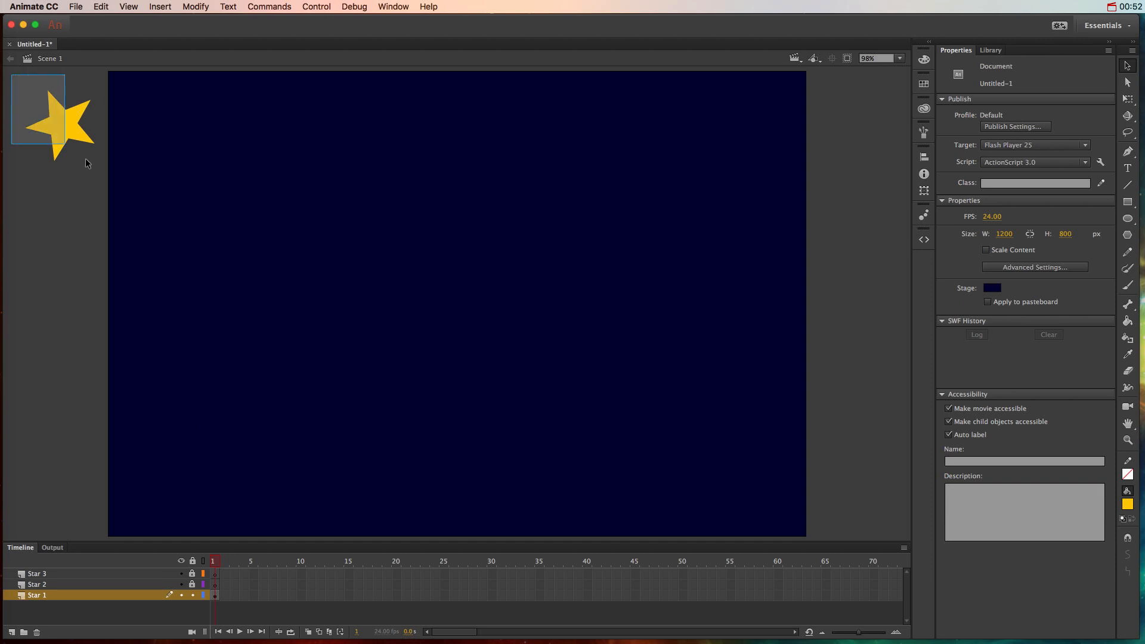
left_click(61, 121)
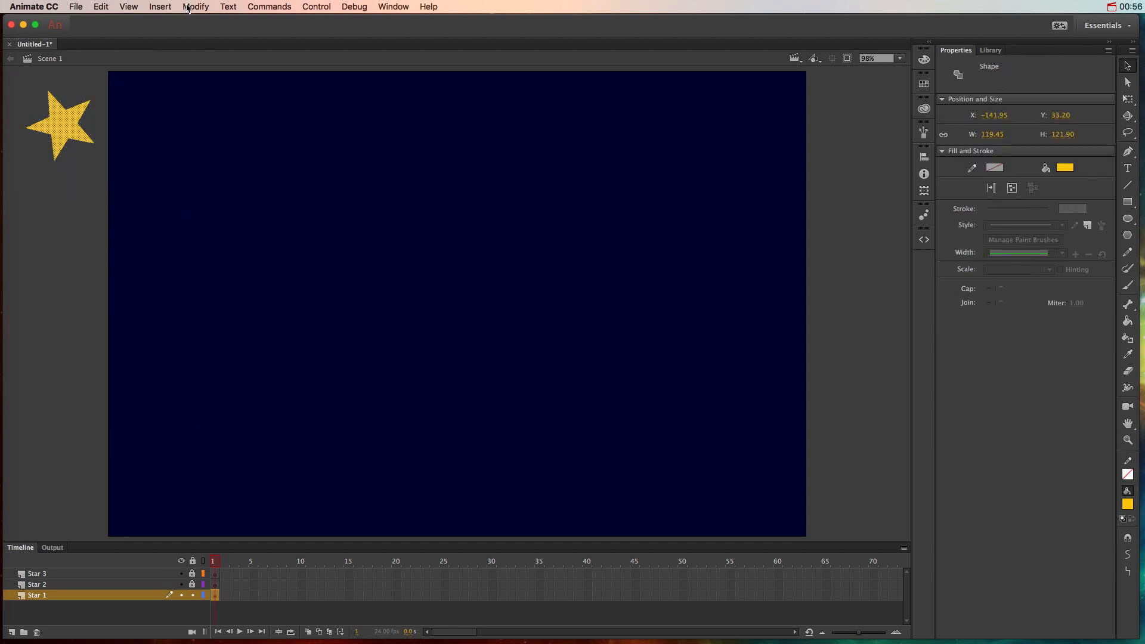
Convert the yellow star to a Movie Clip symbol named mcStar1 via Modify > Convert to Symbol
left_click(195, 7)
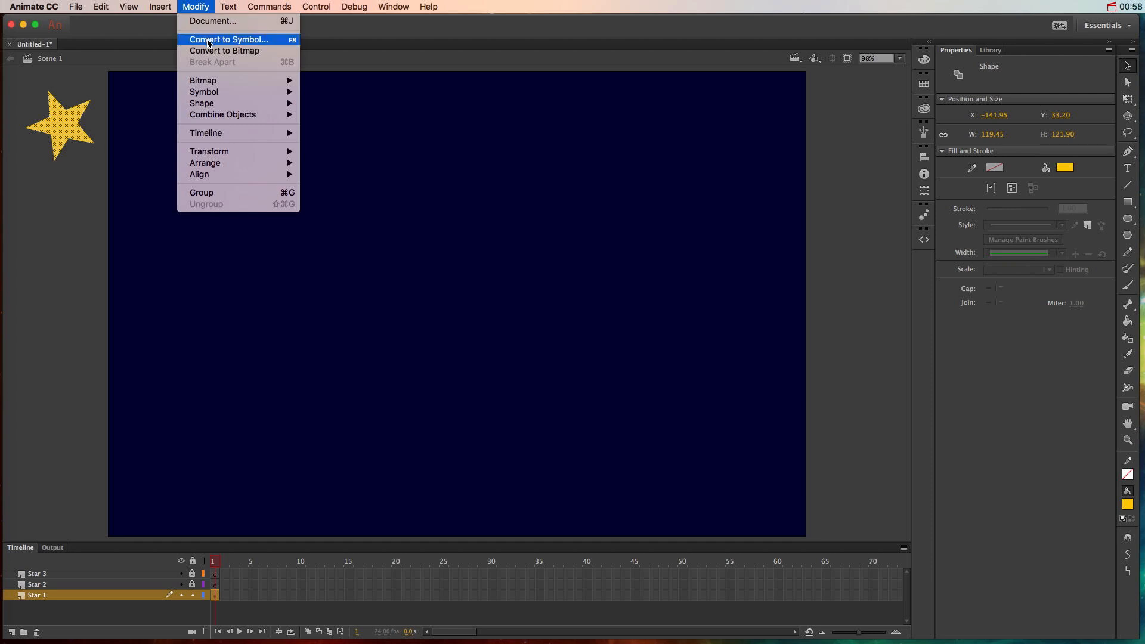
mouse_move(271, 44)
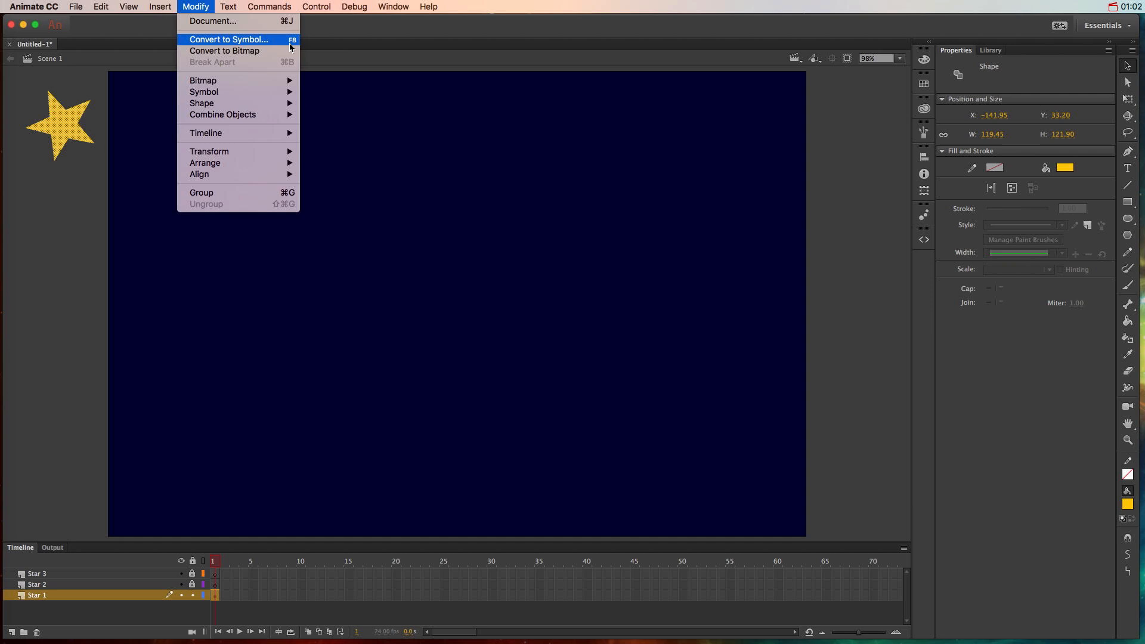
left_click(228, 40)
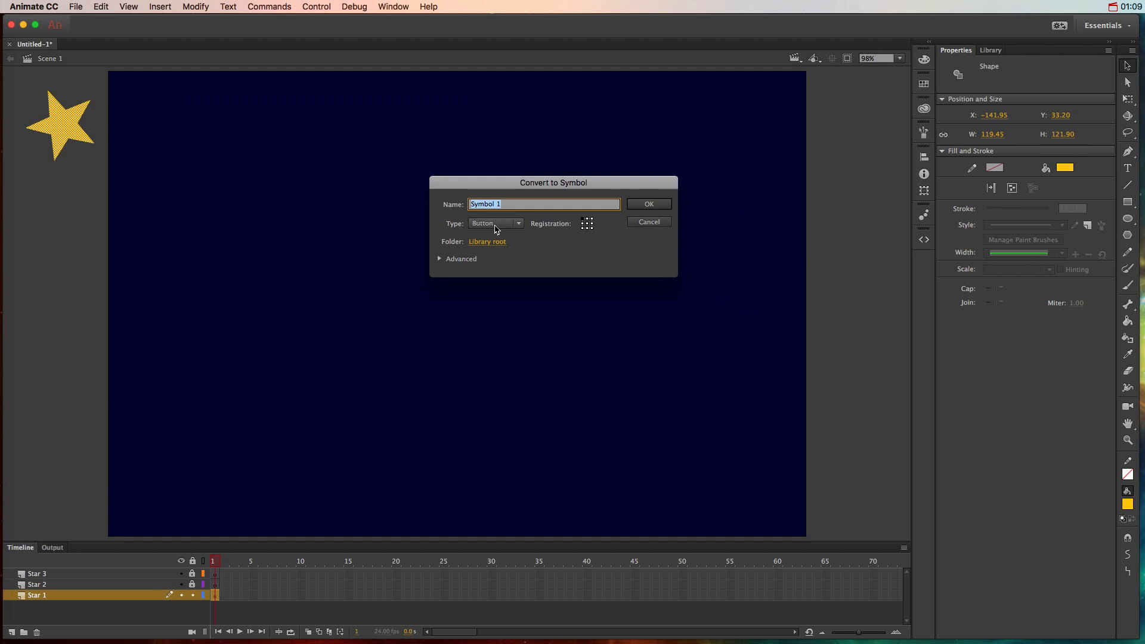
left_click(495, 223)
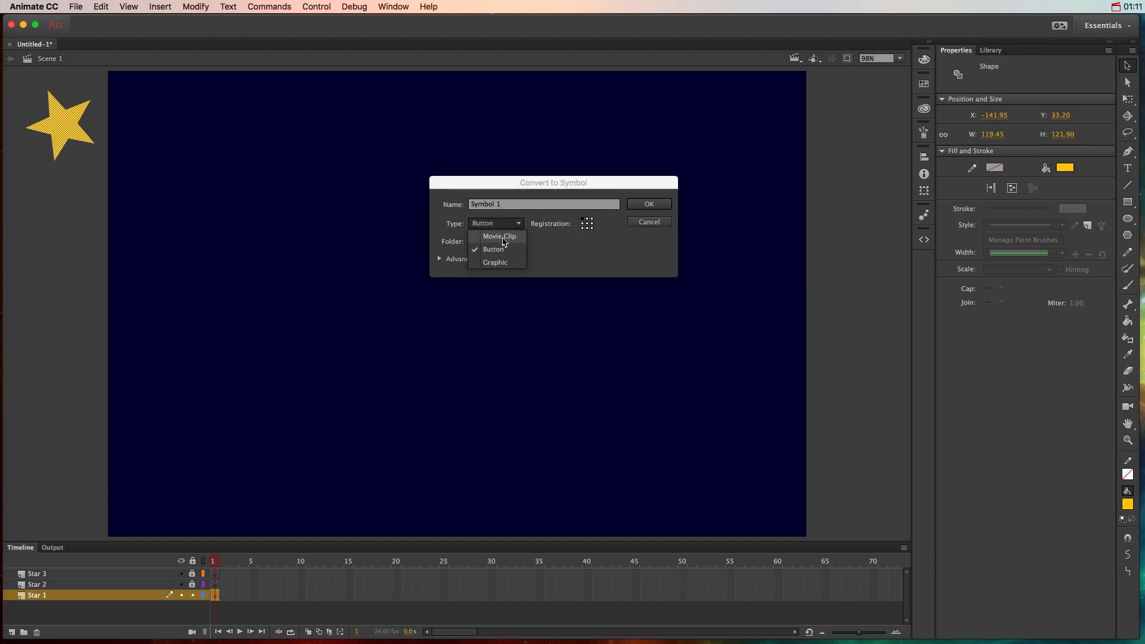
left_click(498, 237)
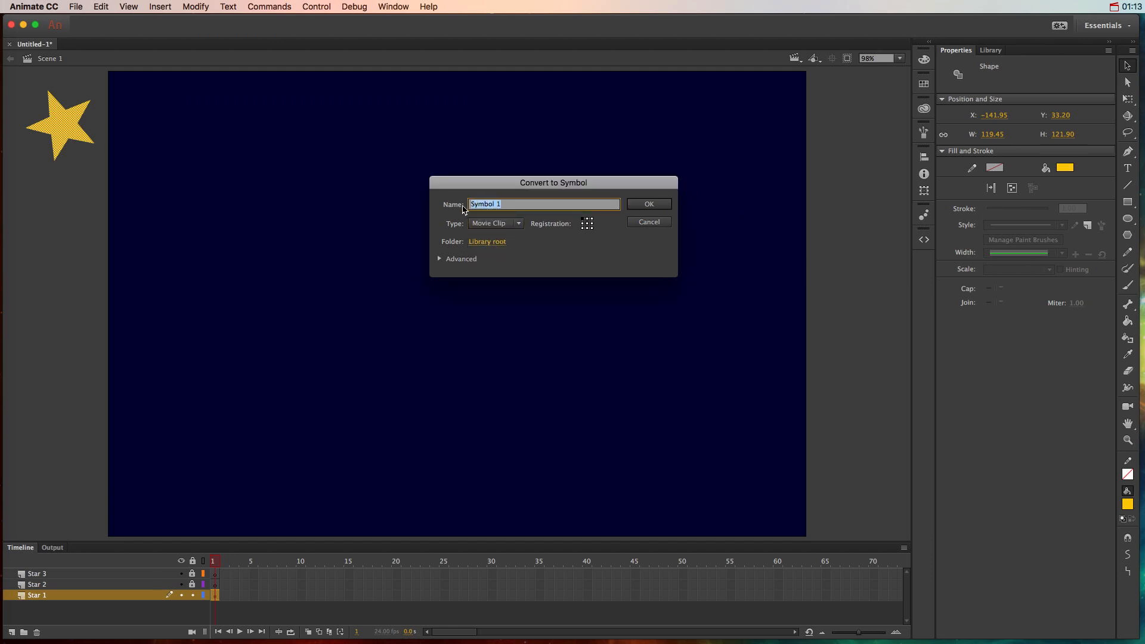
type("md")
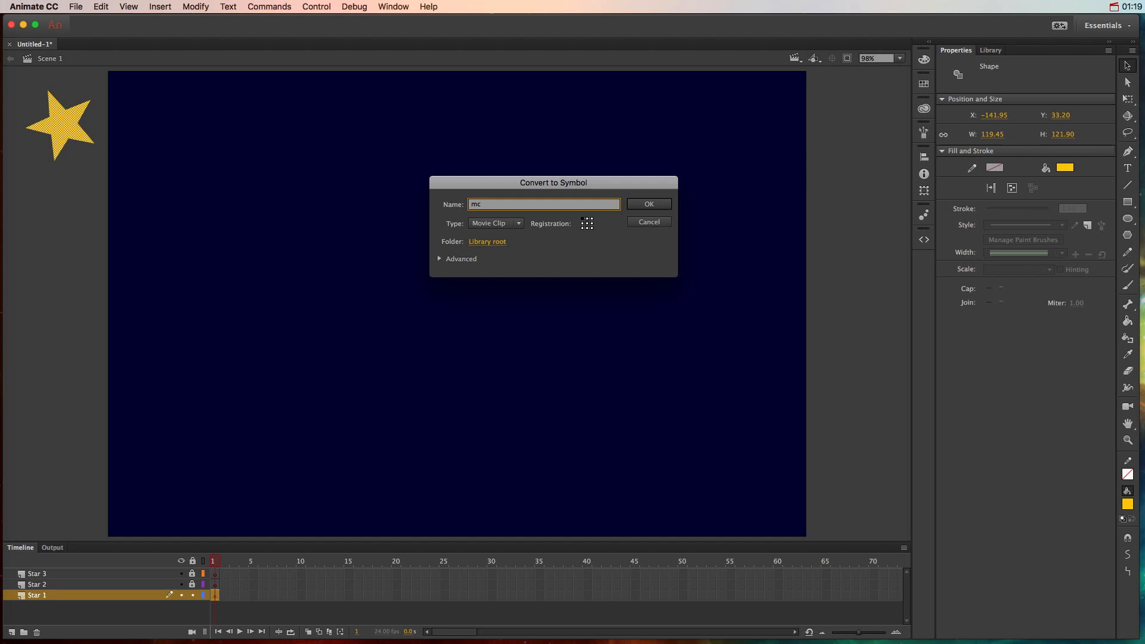
type("Star1")
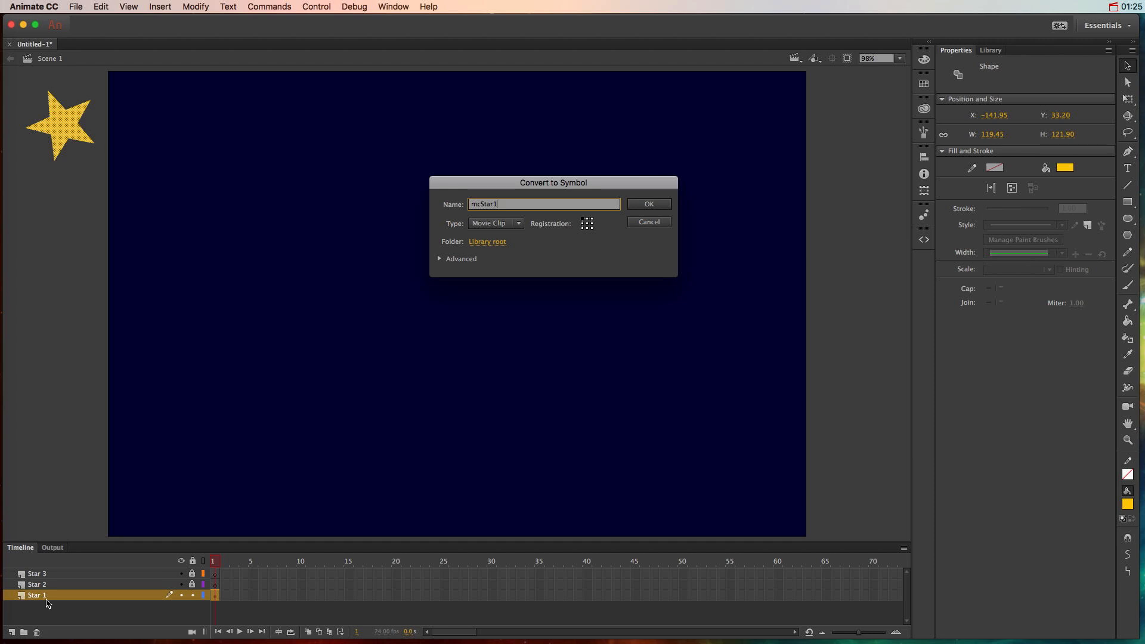
left_click(646, 204)
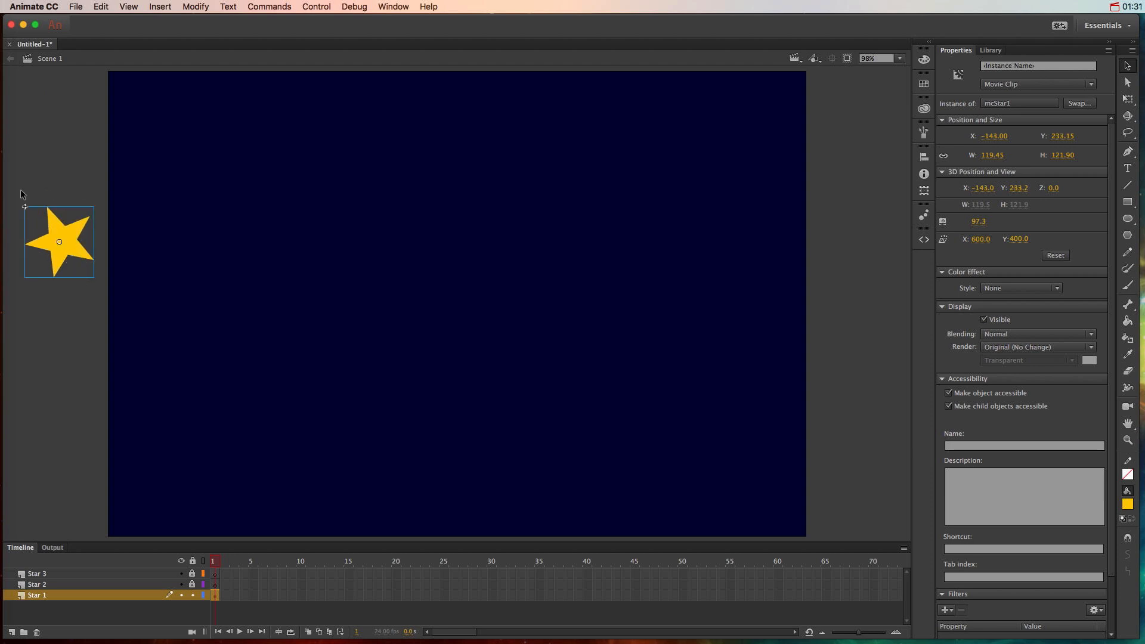
mouse_move(69, 265)
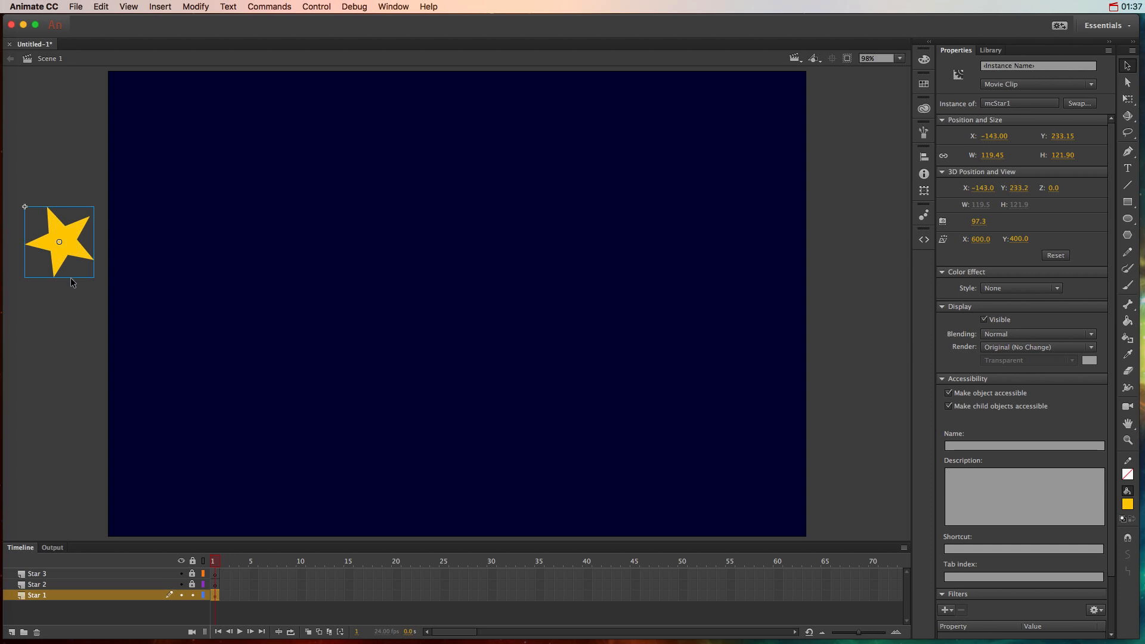
mouse_move(99, 337)
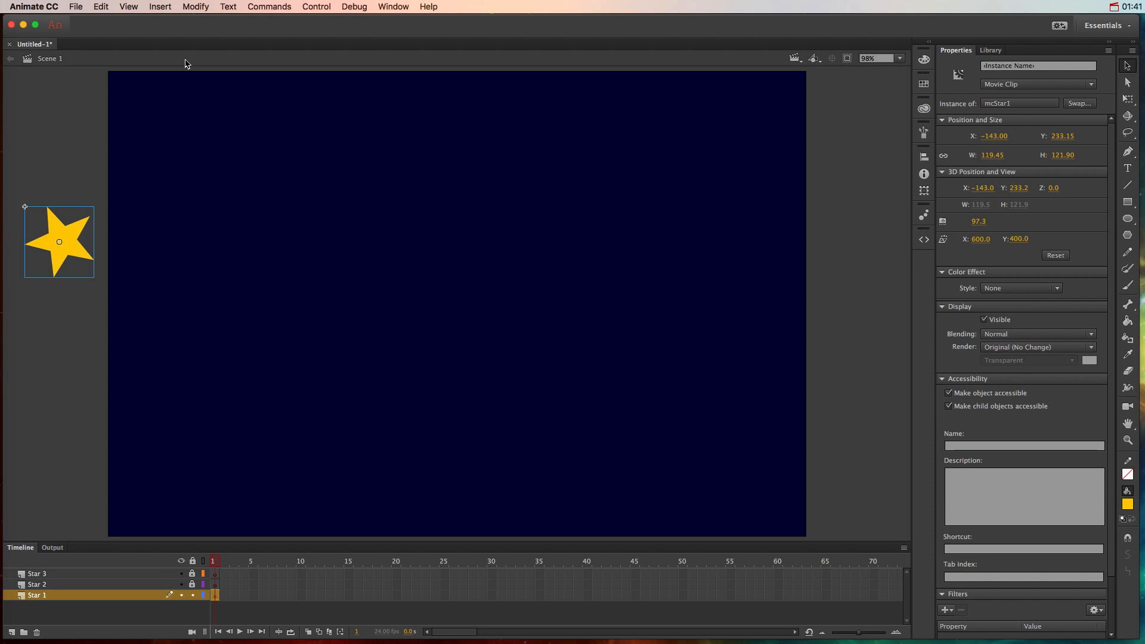
Add a motion tween to the star from the Insert menu
left_click(160, 7)
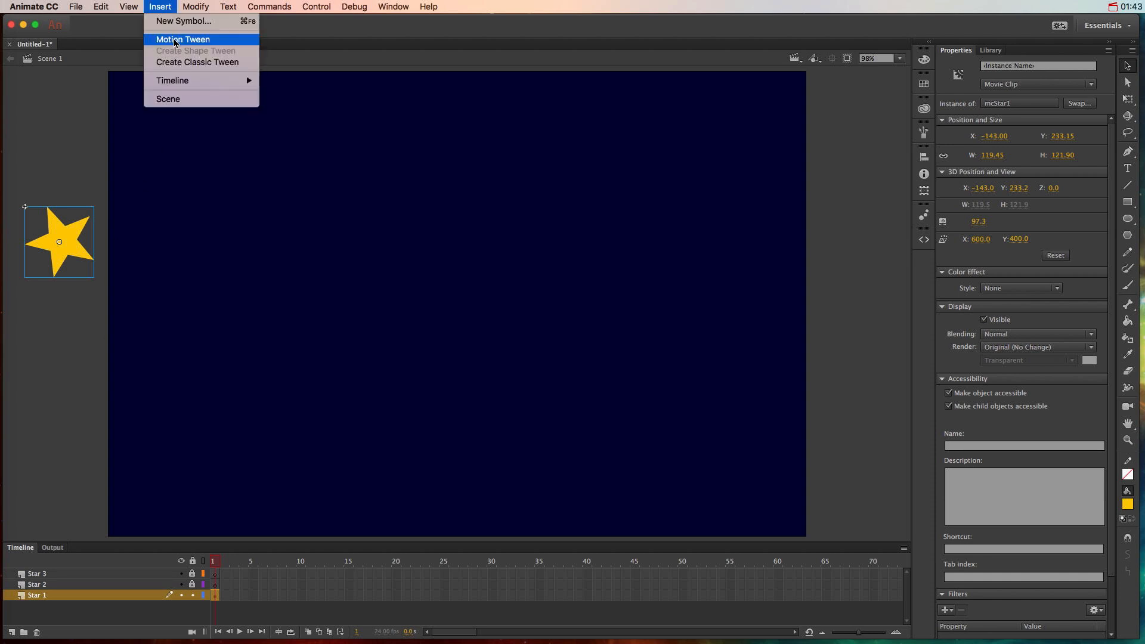
left_click(183, 38)
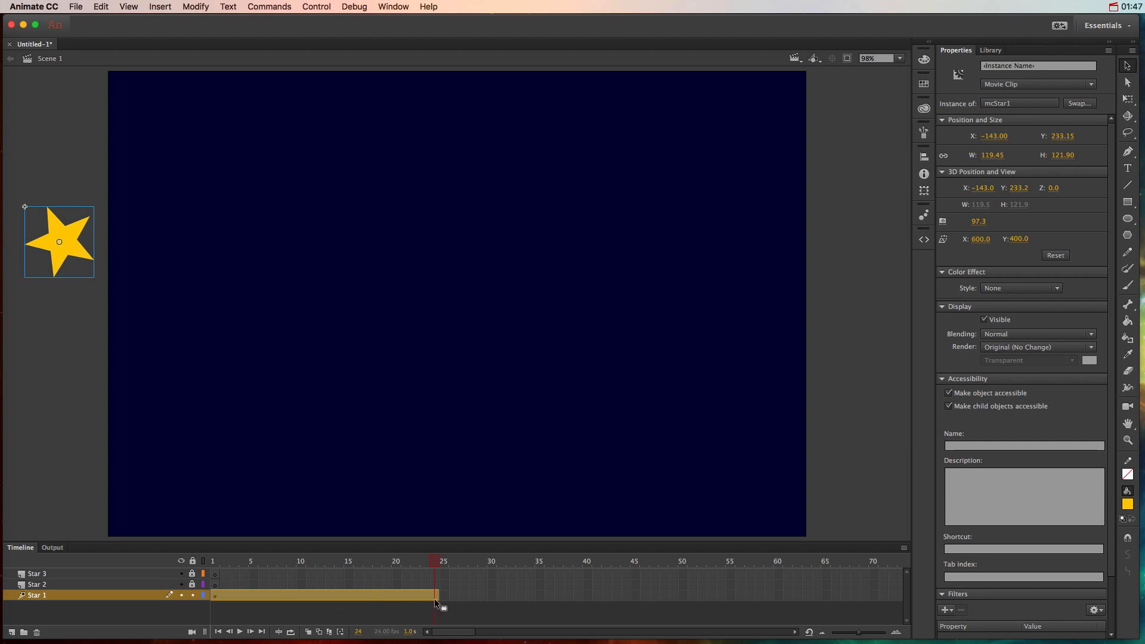
mouse_move(387, 622)
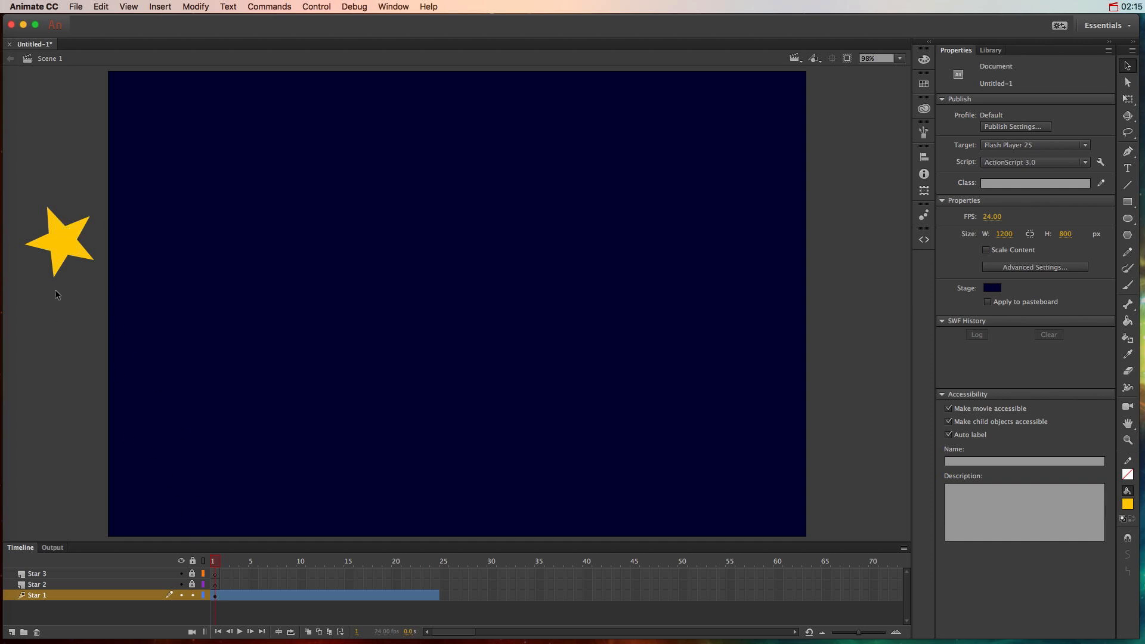
mouse_move(424, 575)
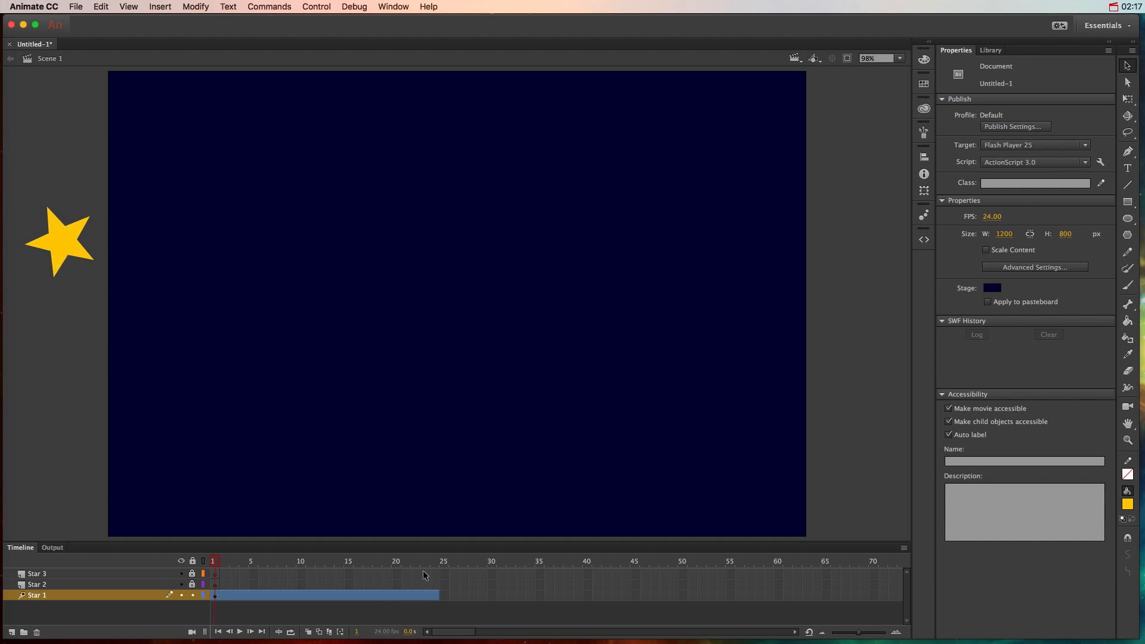
At frame 24, move the star to the stage's right edge and reveal its motion path
left_click(437, 561)
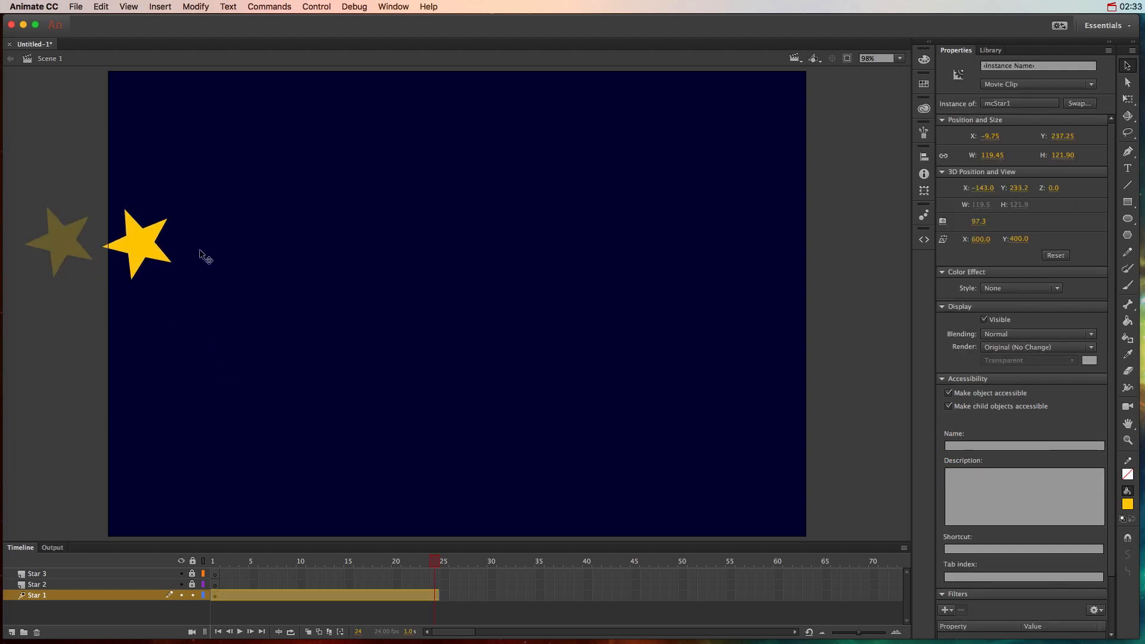
left_click_drag(138, 241, 843, 244)
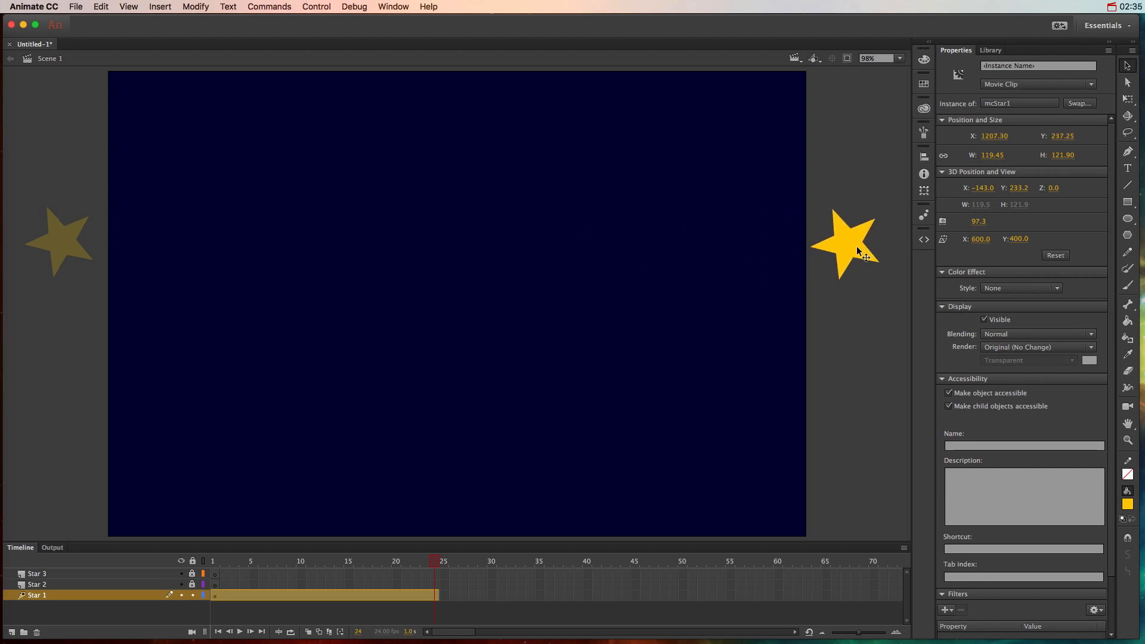
left_click(843, 243)
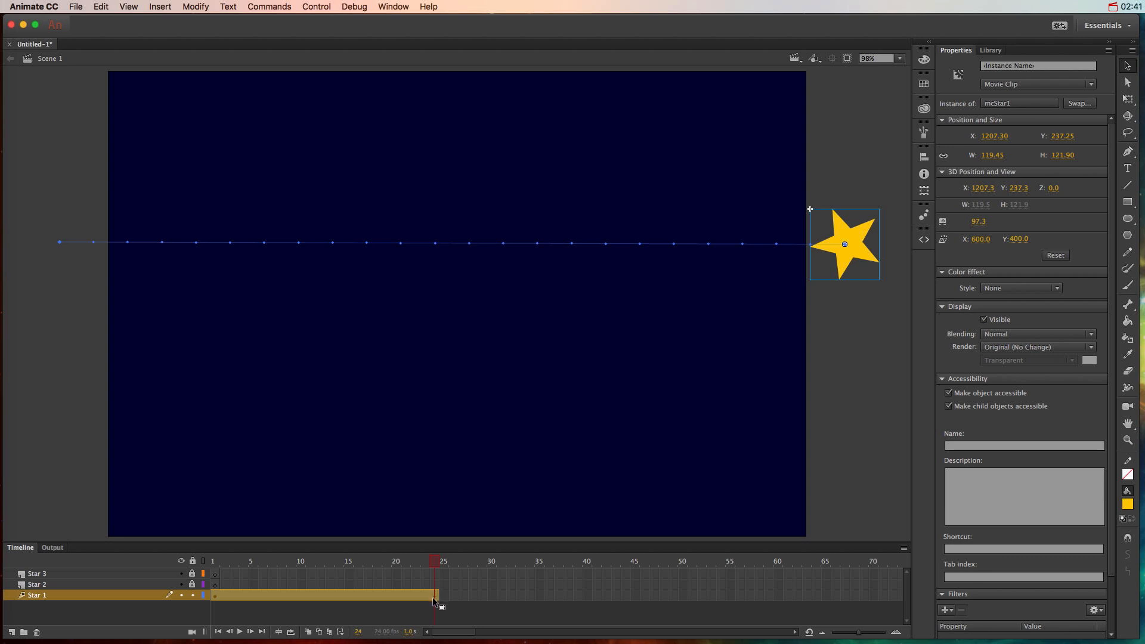
mouse_move(125, 234)
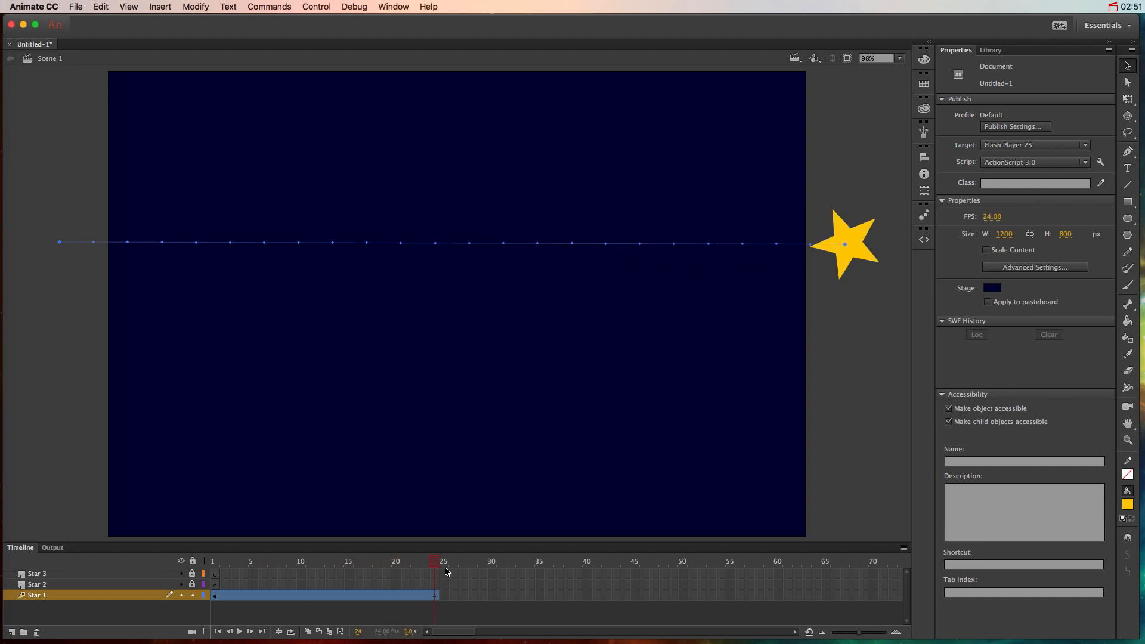
Select the star's motion tween and begin reshaping its path curve
left_click(321, 596)
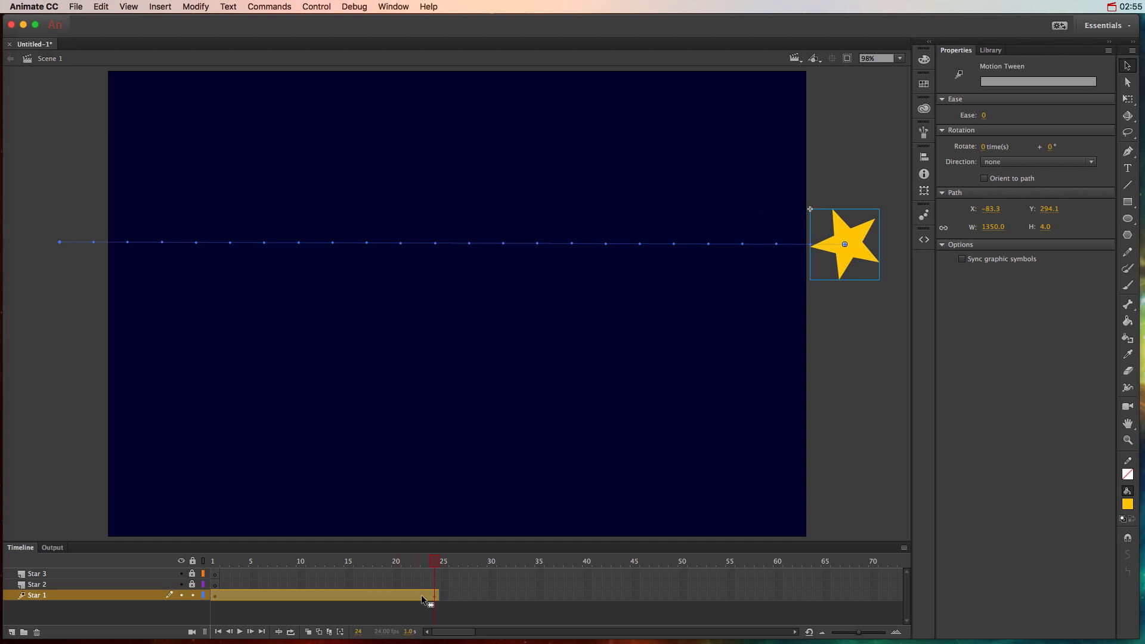
mouse_move(447, 463)
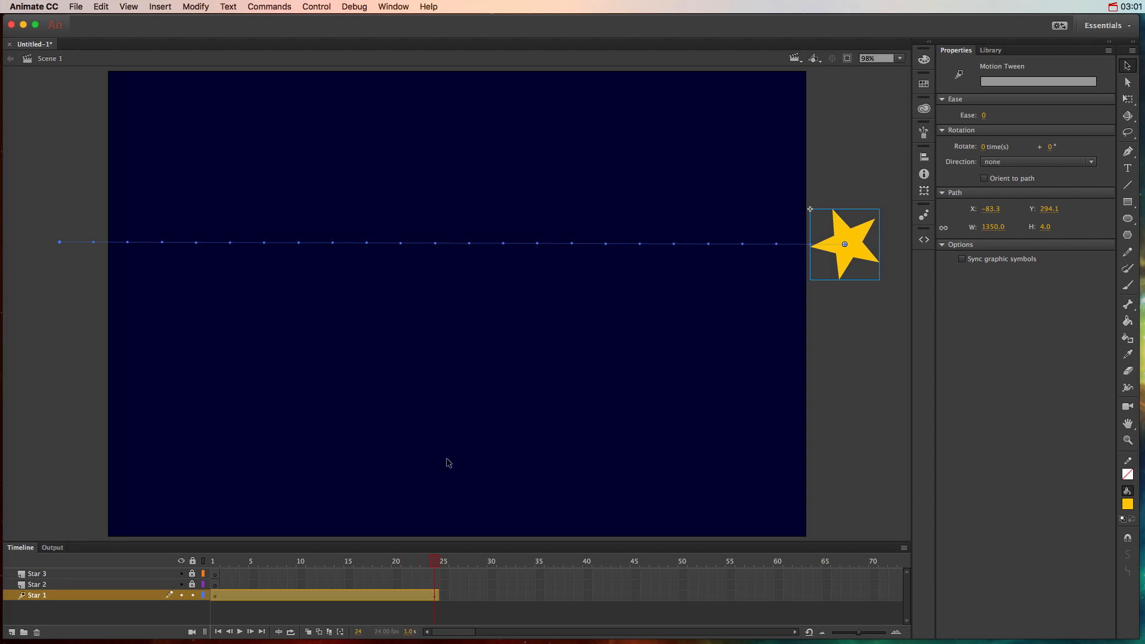
mouse_move(423, 250)
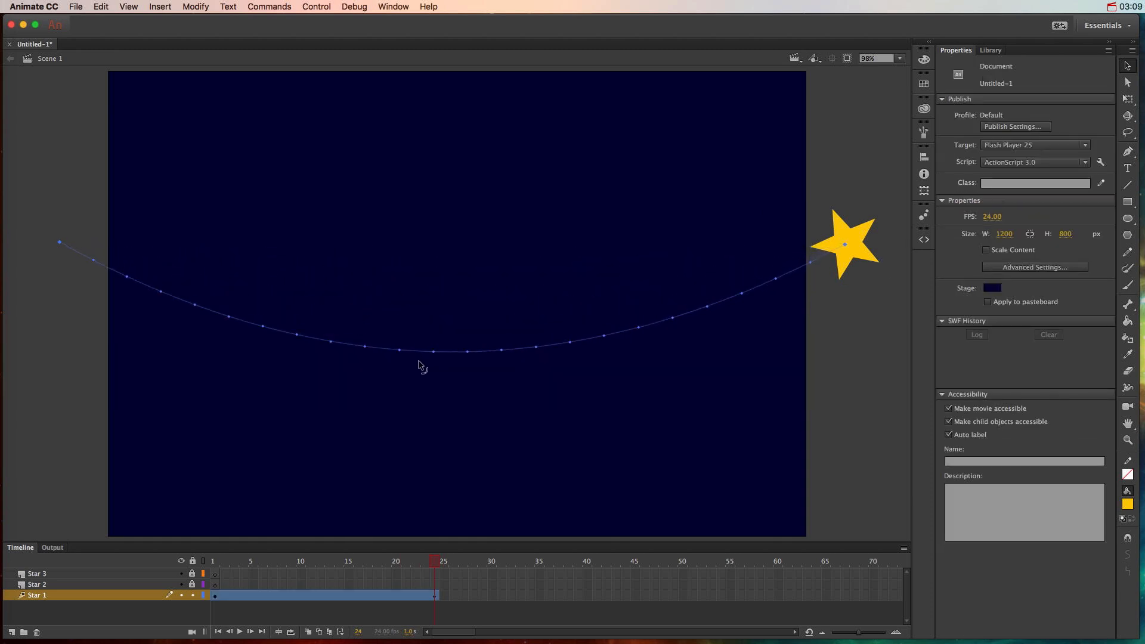
left_click(252, 560)
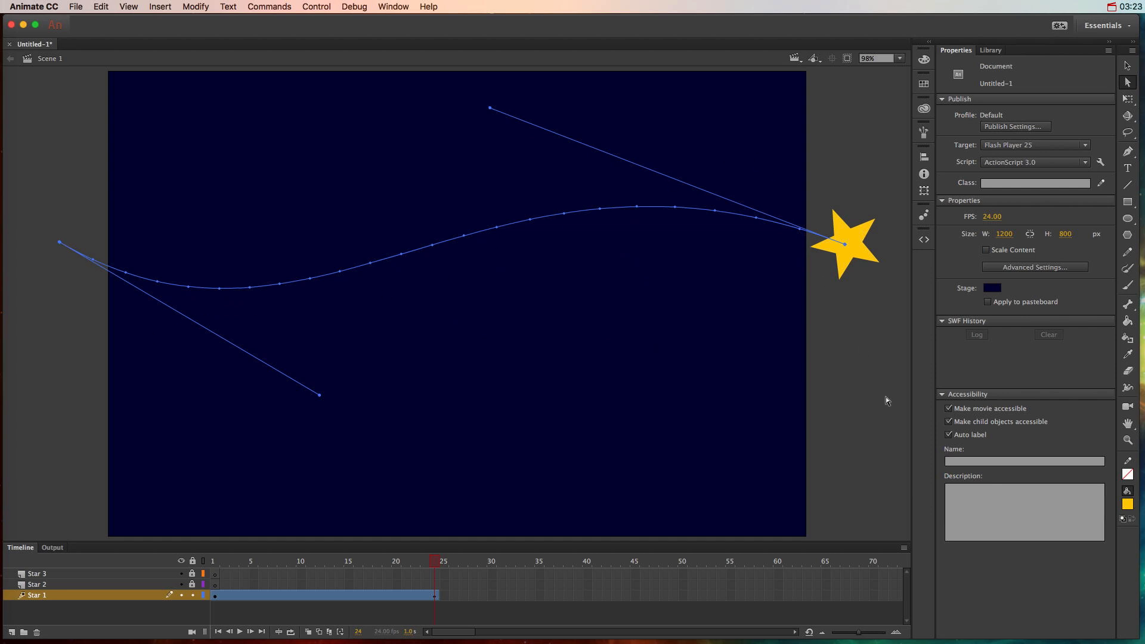
left_click(299, 560)
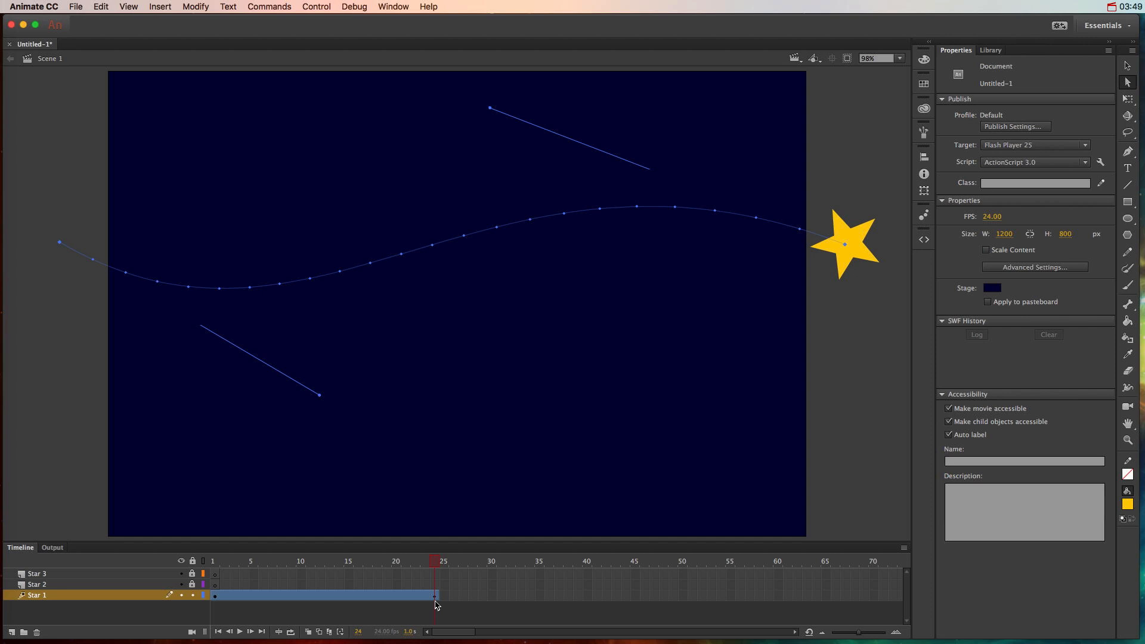
mouse_move(441, 590)
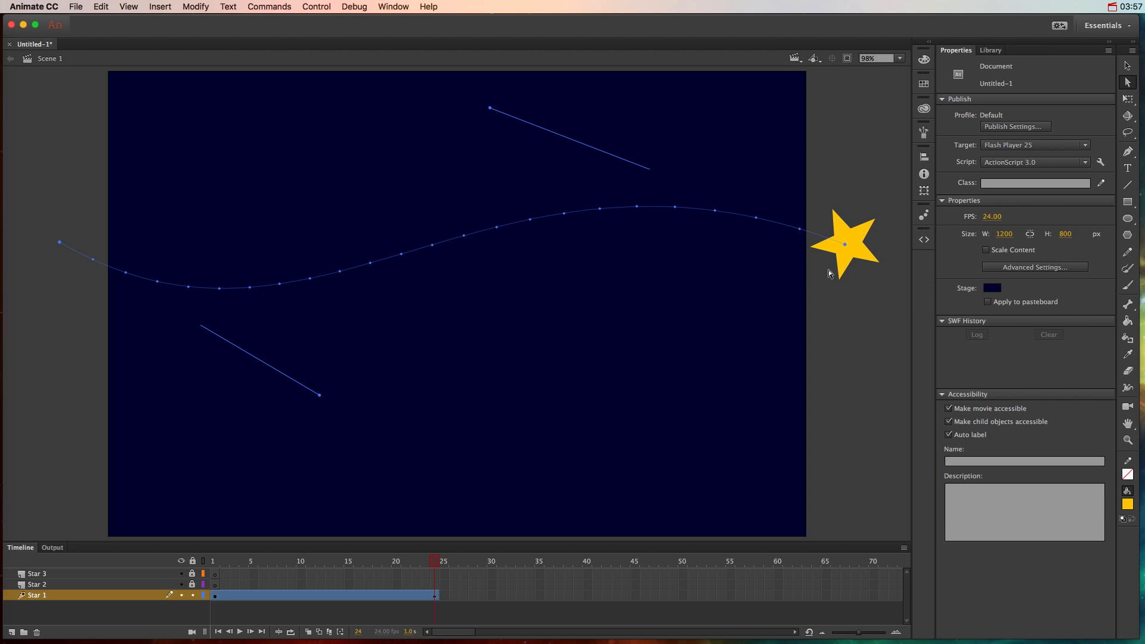
mouse_move(799, 357)
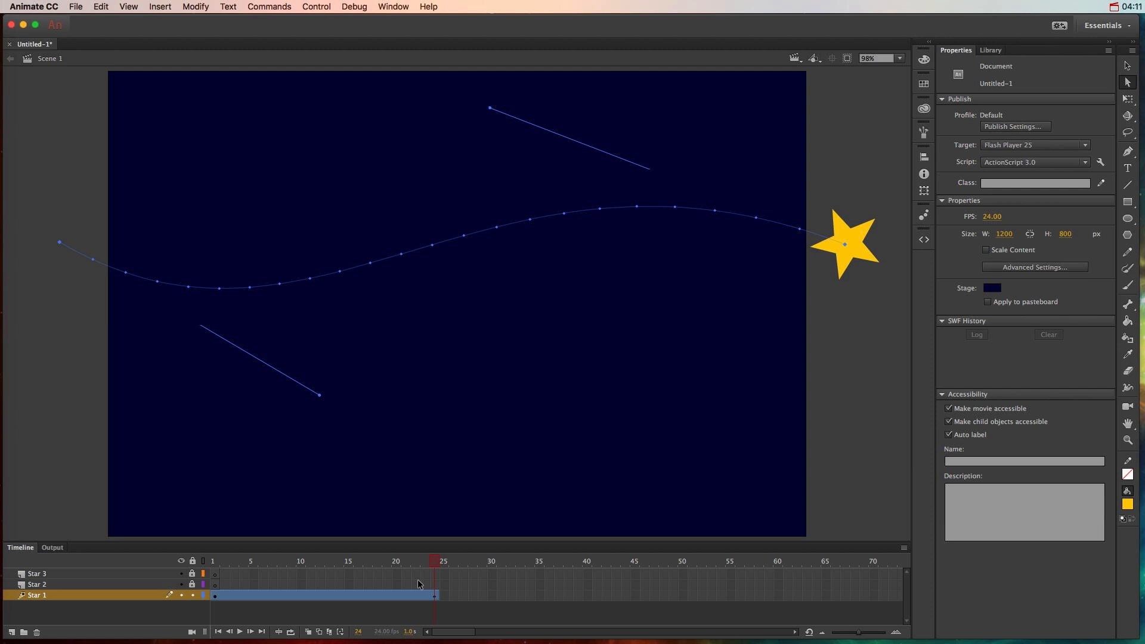
mouse_move(337, 596)
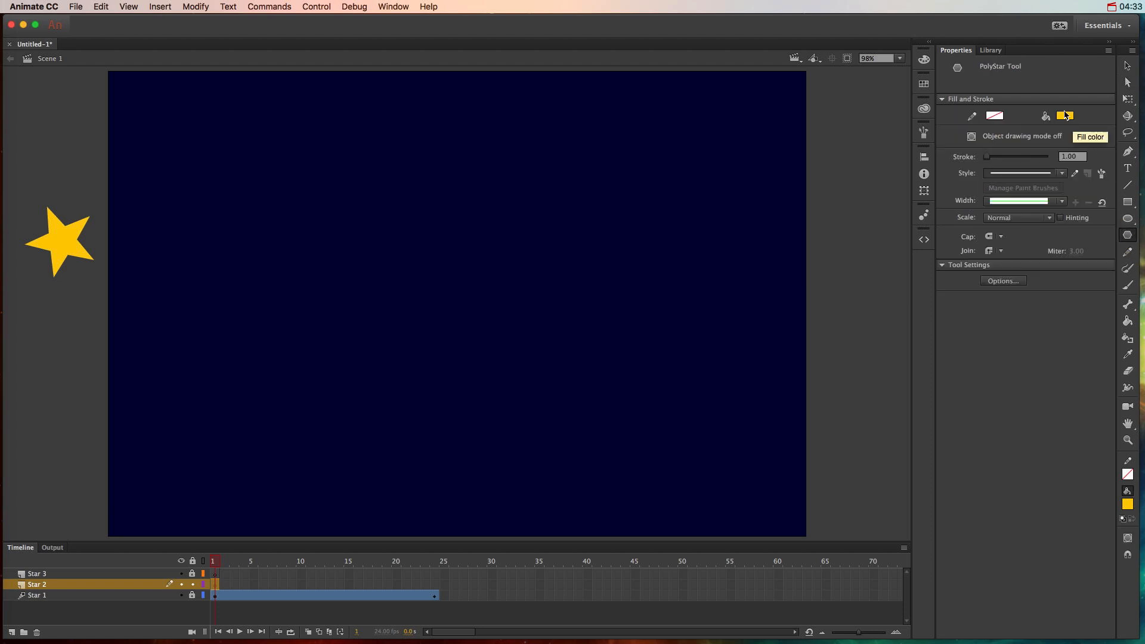
Choose a pink fill colour for the PolyStar tool
left_click(1066, 115)
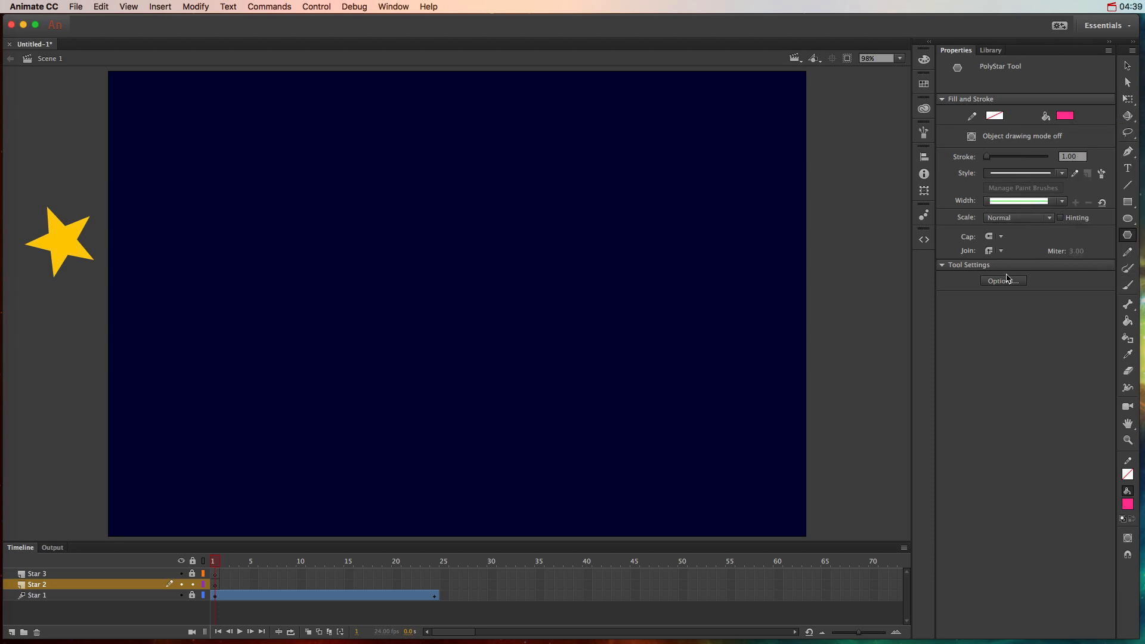
Set the star to 10 sides with adjusted point size and draw the pink star left of the stage
left_click(1003, 280)
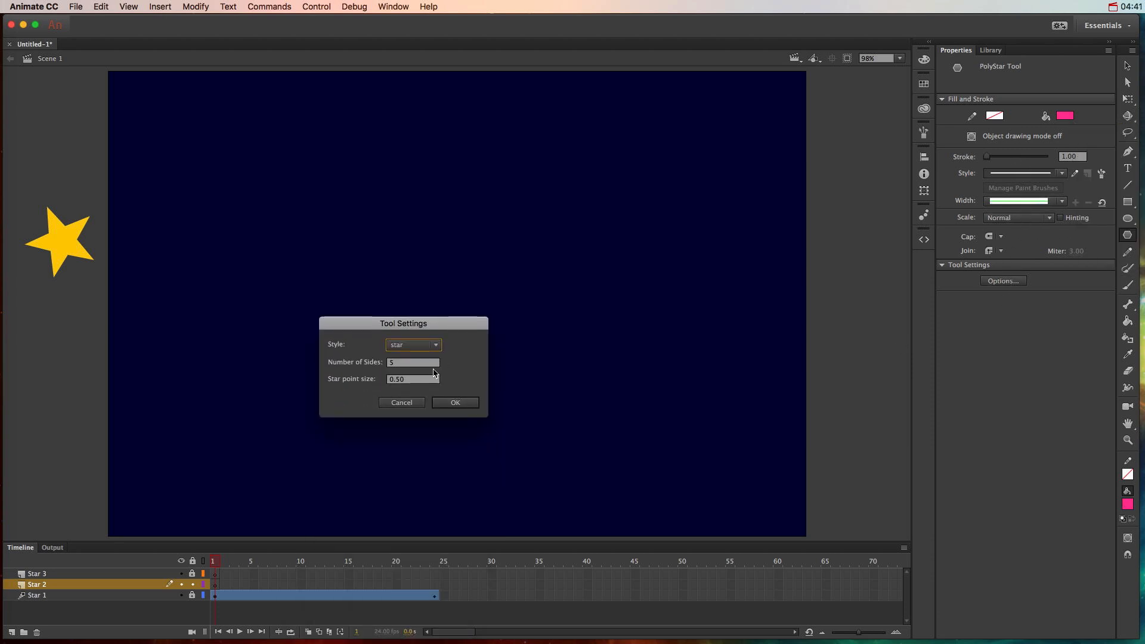
type("10")
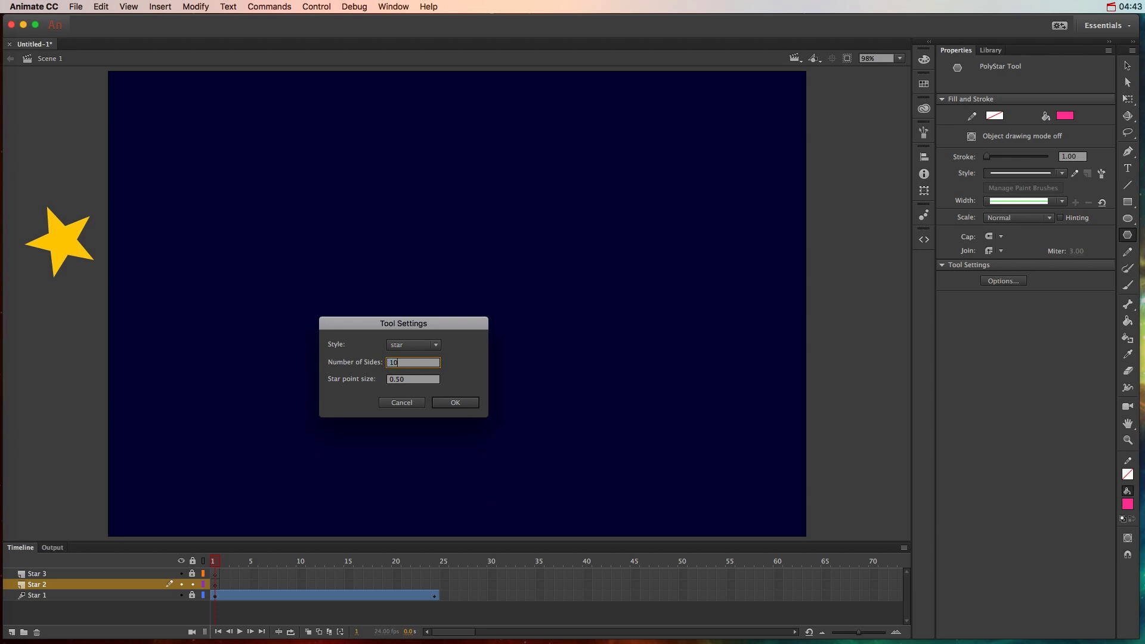
left_click(412, 379)
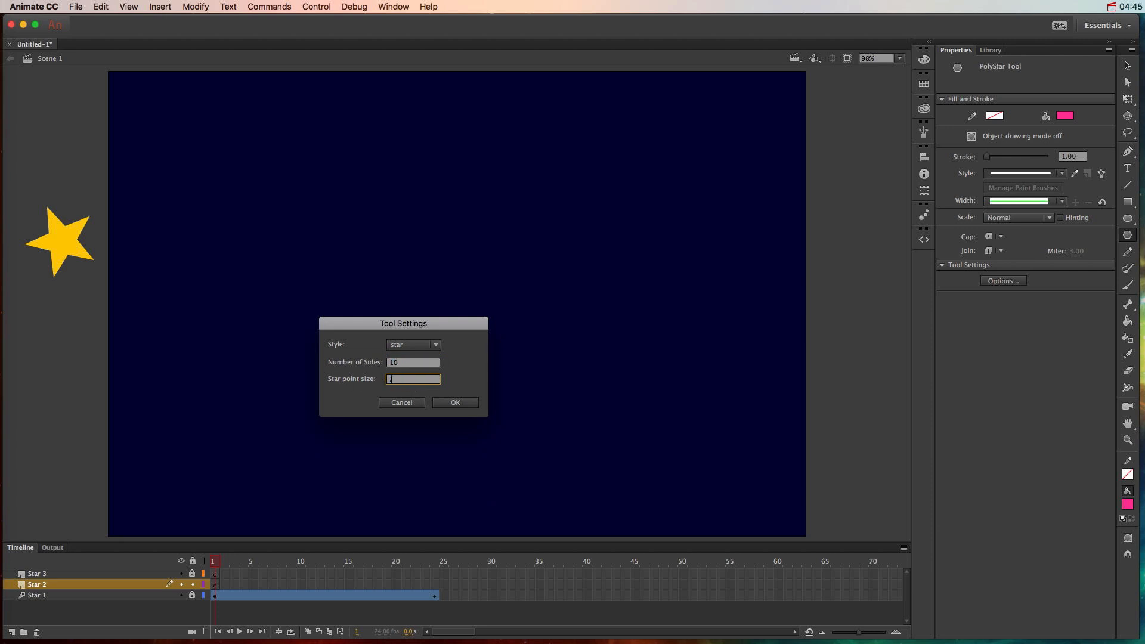
left_click(455, 402)
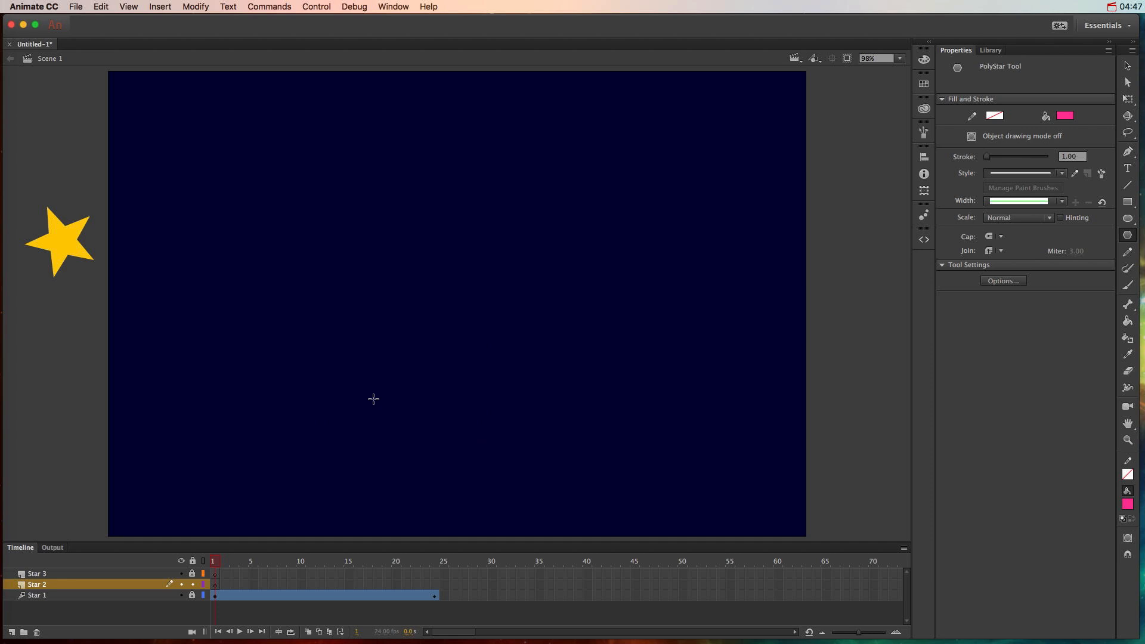
left_click_drag(102, 343, 172, 387)
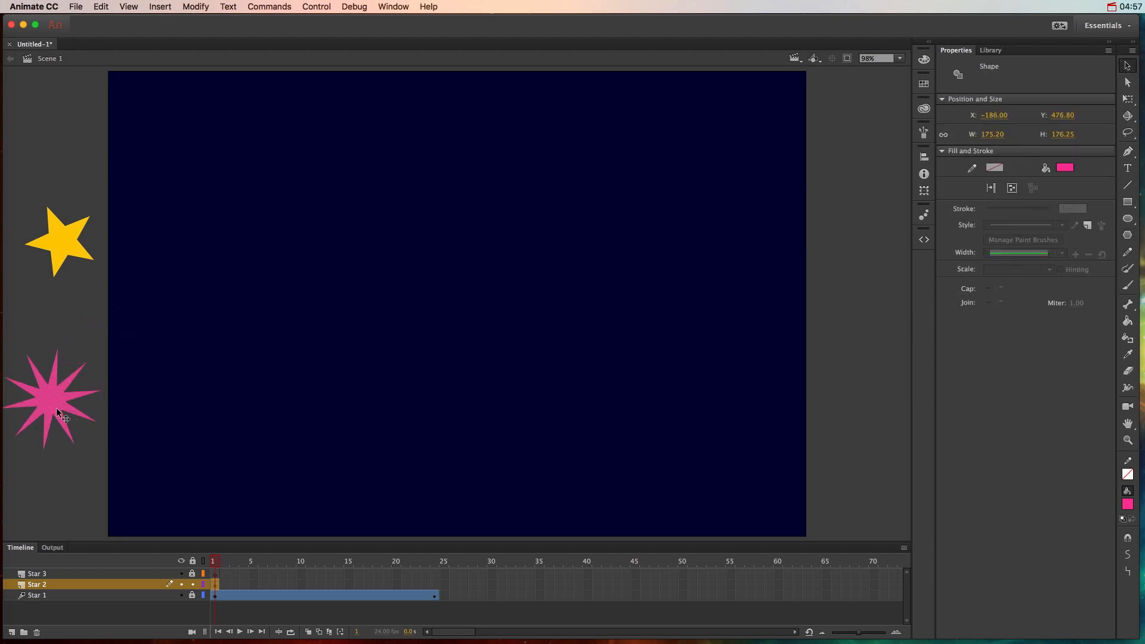
Convert the pink star to a Movie Clip symbol named mcStar2
left_click(195, 7)
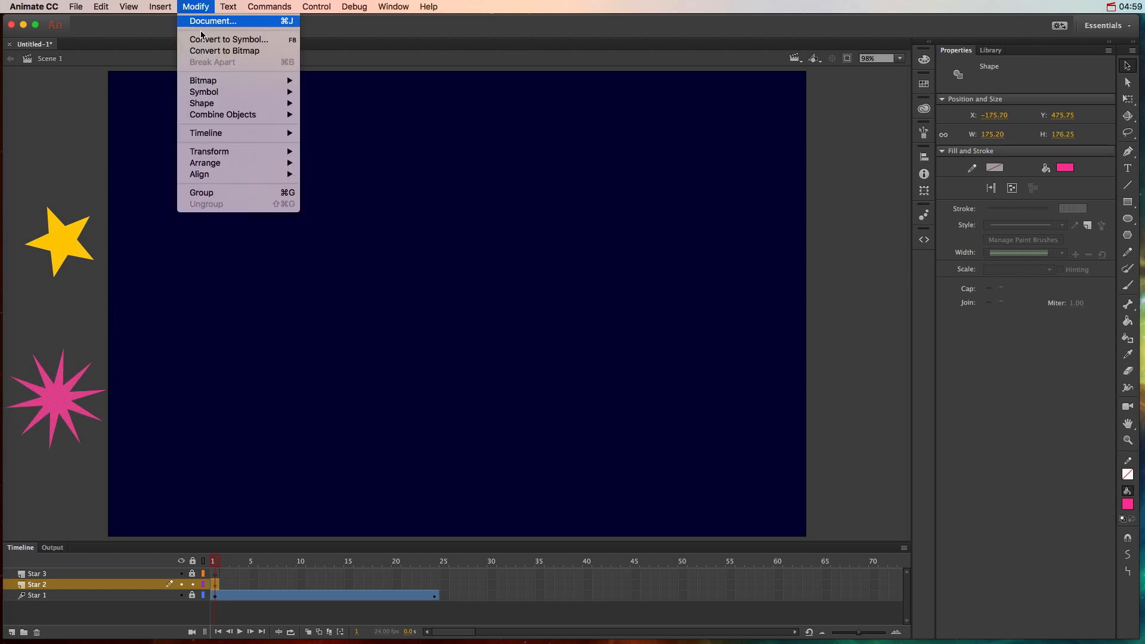
left_click(229, 39)
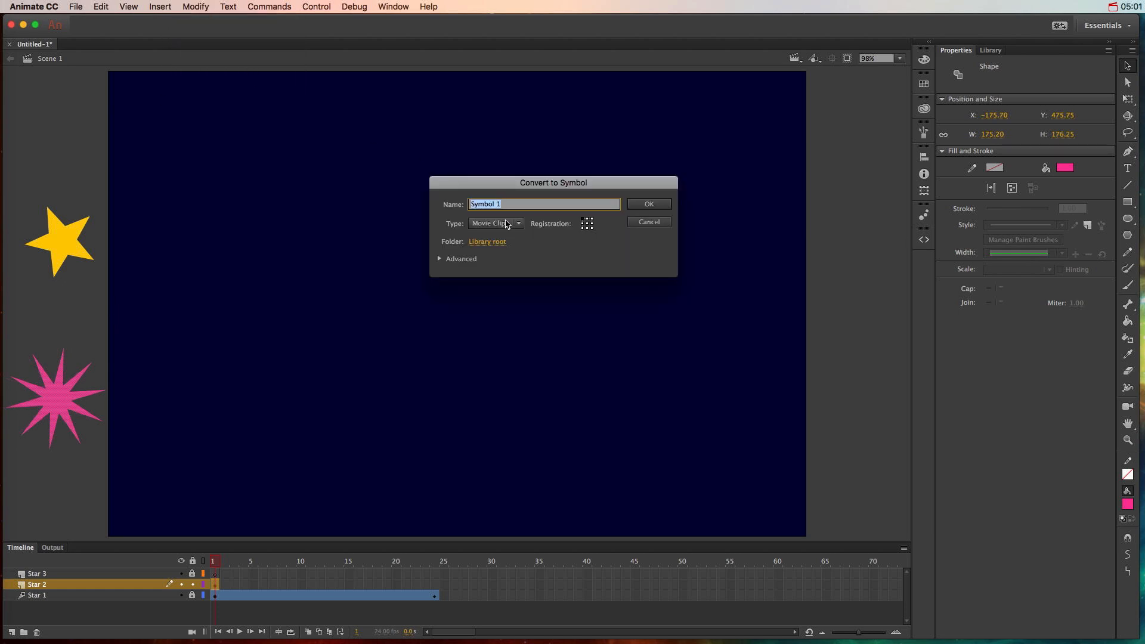
type("mcStar")
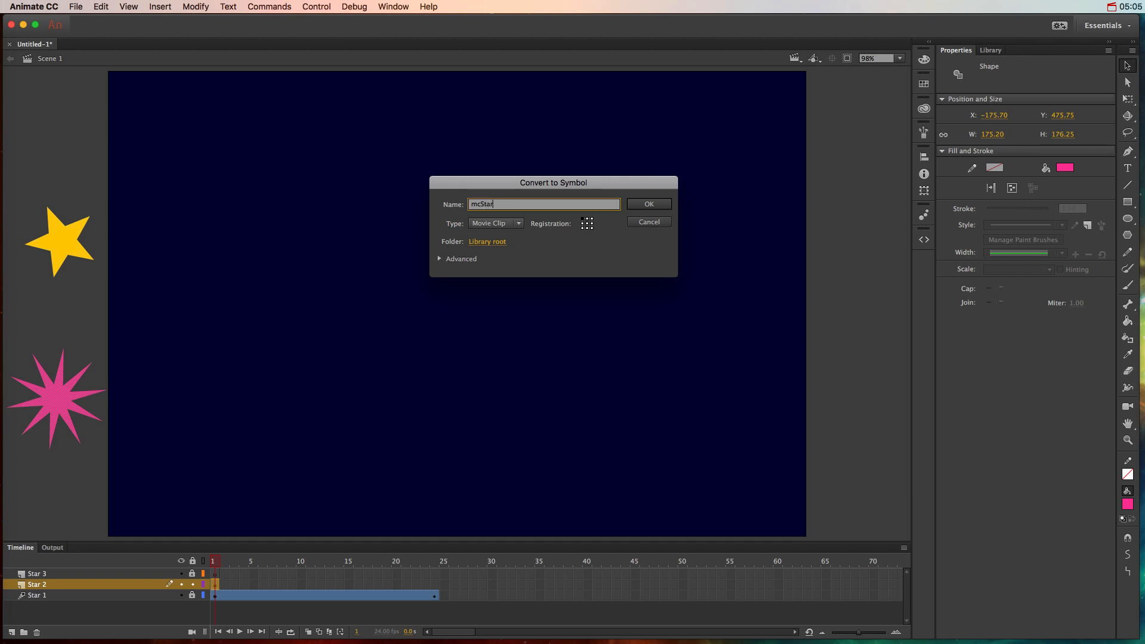
left_click(495, 223)
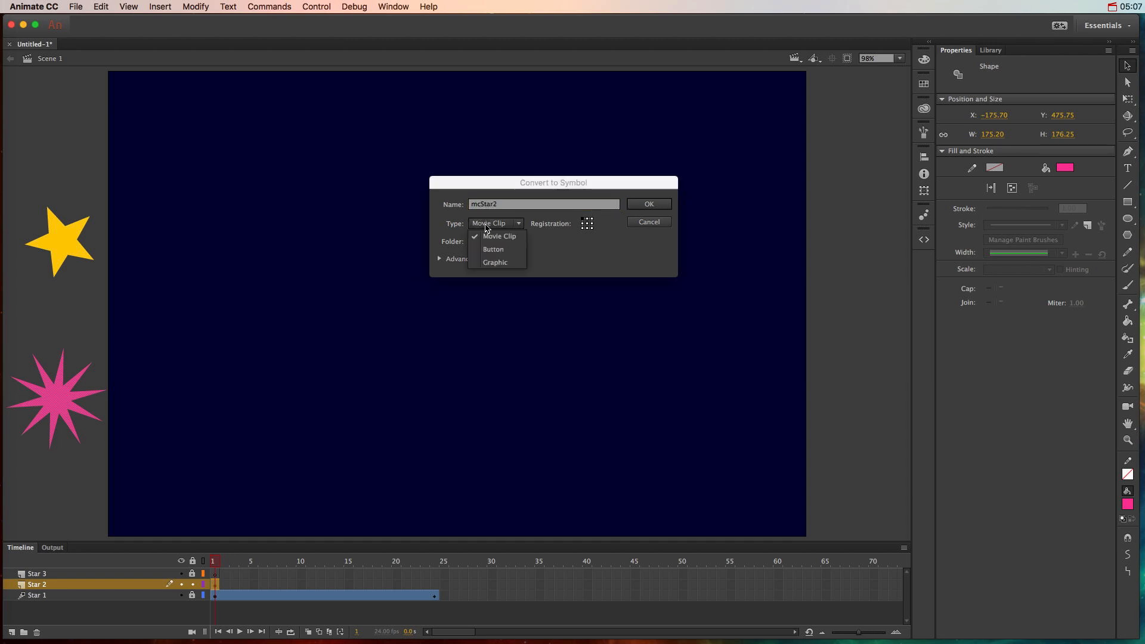
mouse_move(497, 263)
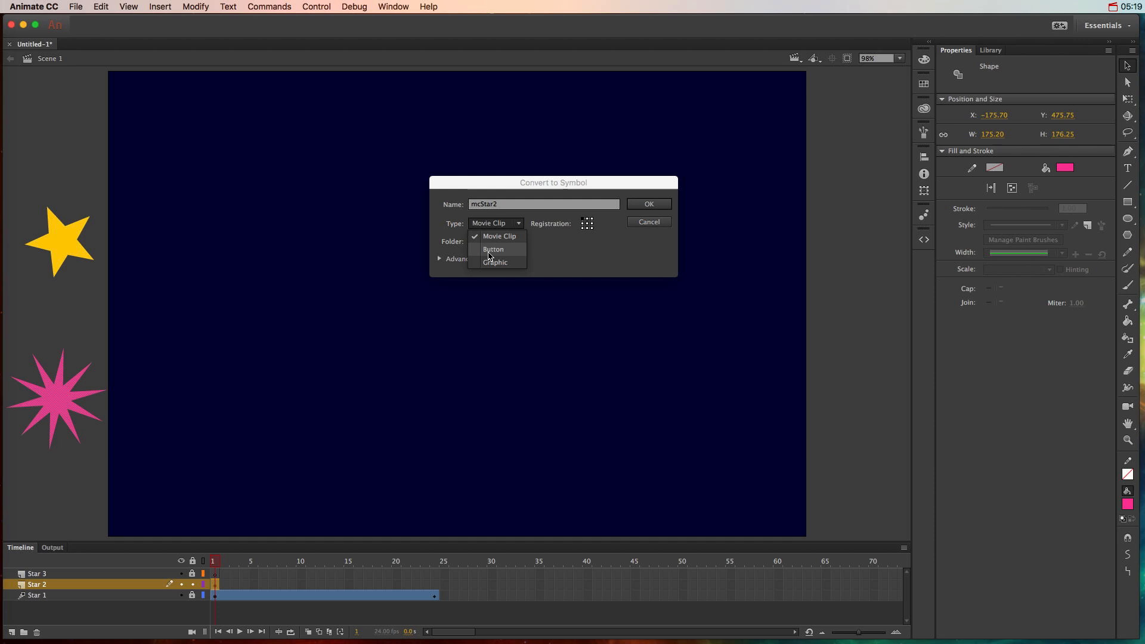
mouse_move(500, 236)
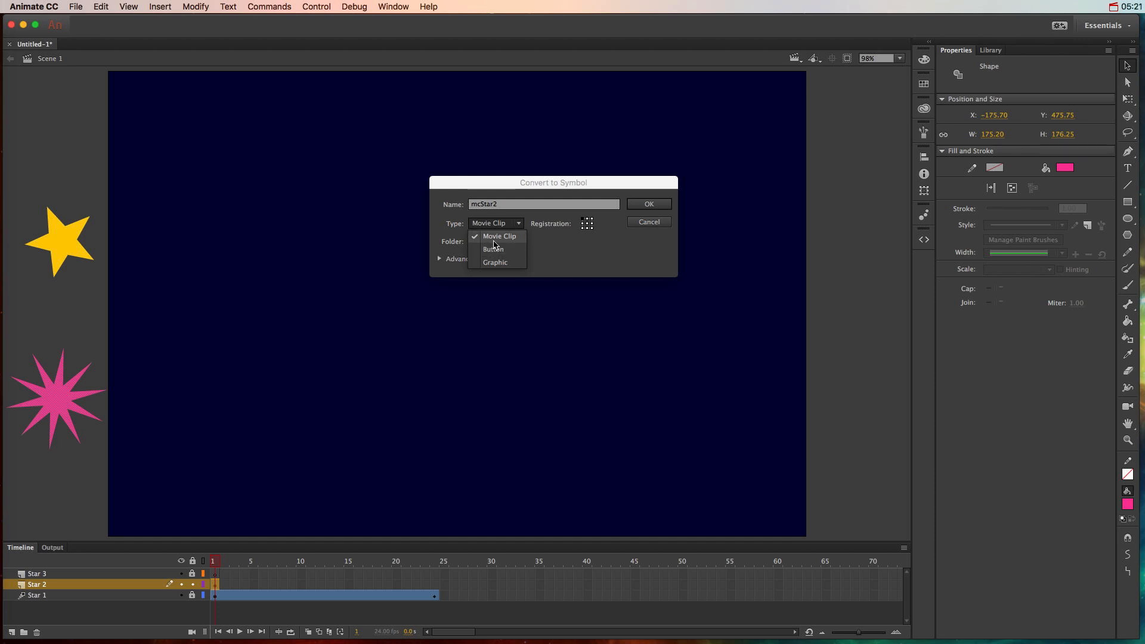
mouse_move(591, 223)
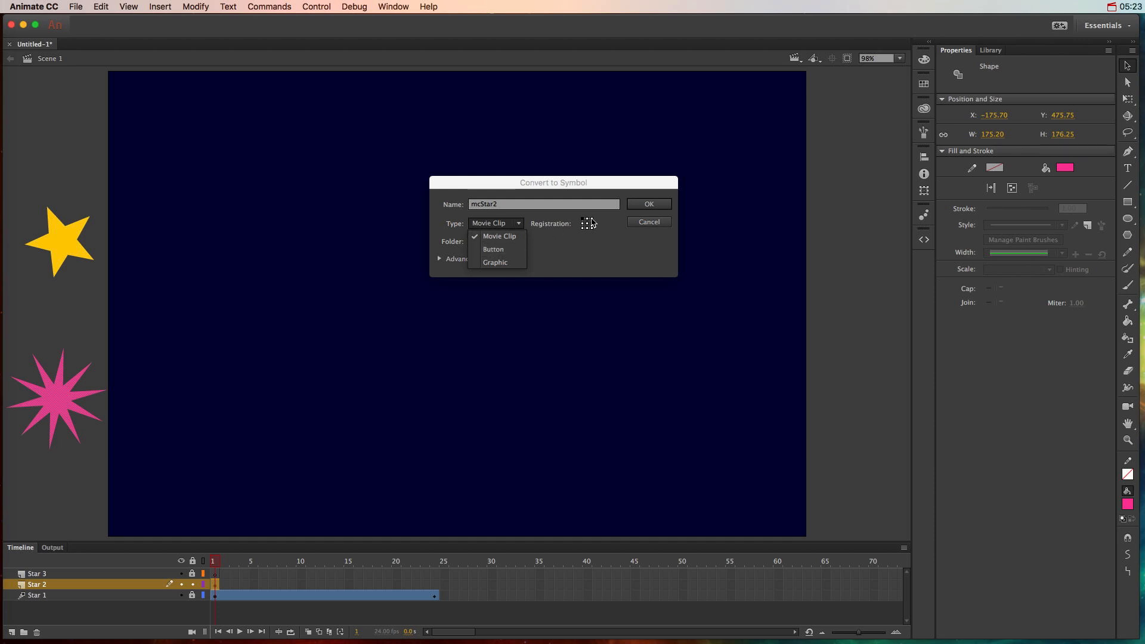
left_click(647, 204)
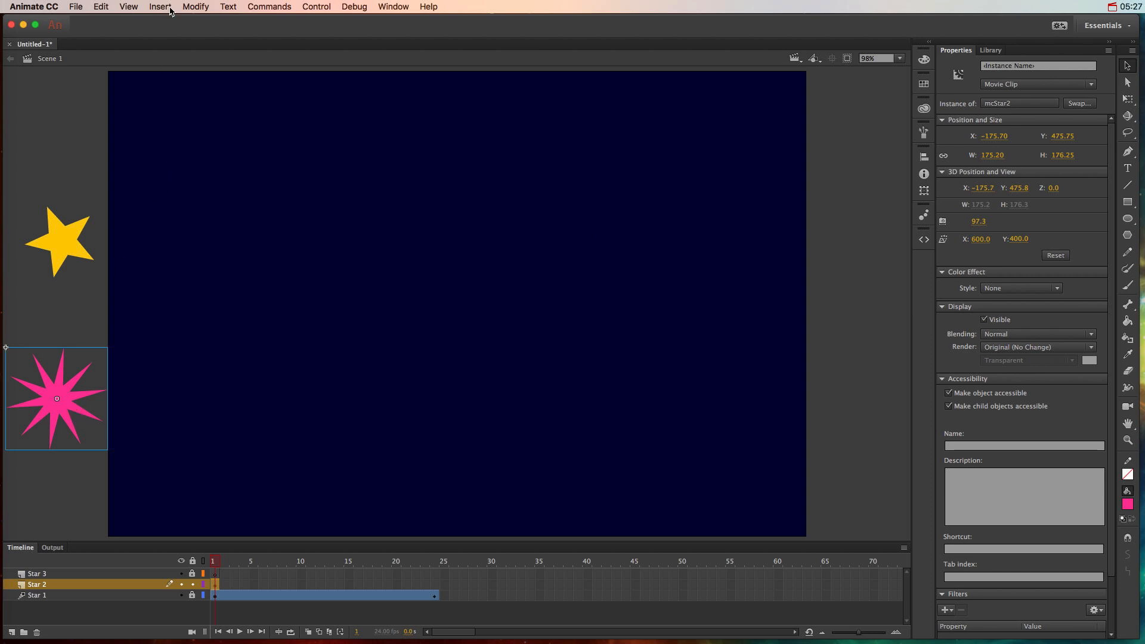
Add a motion tween to the pink star and review its position at the peak frame
left_click(240, 632)
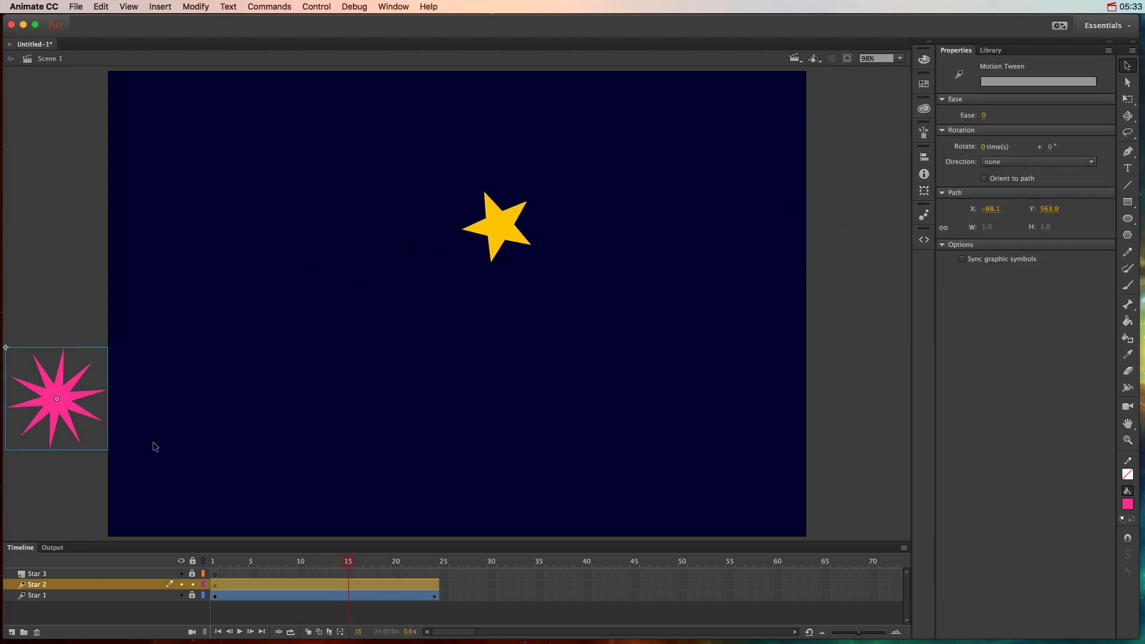
mouse_move(419, 74)
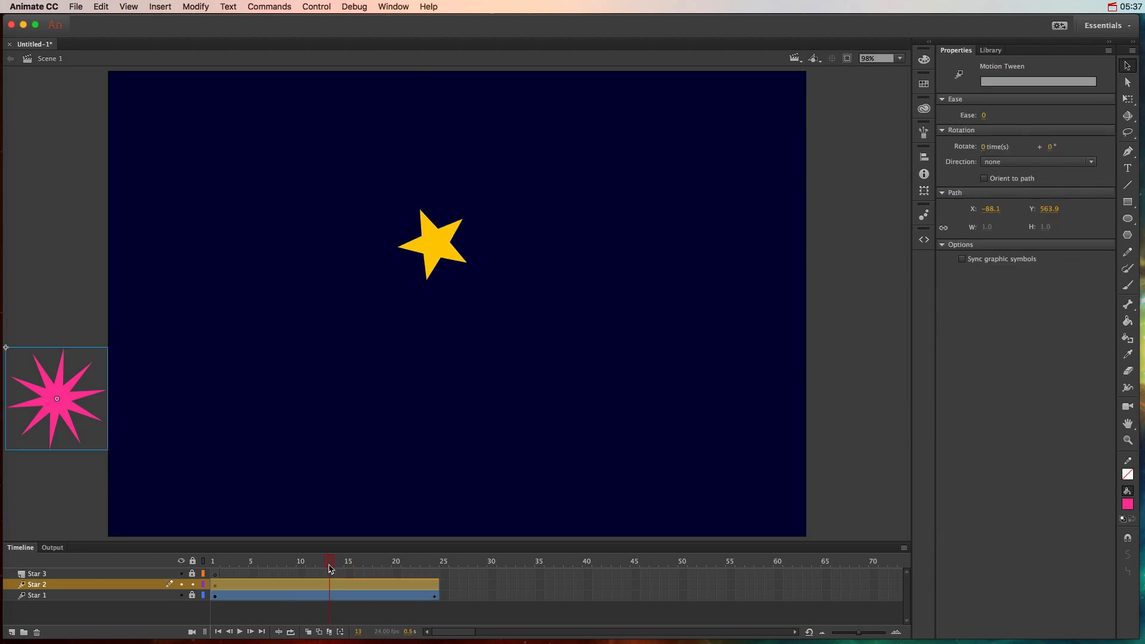
mouse_move(329, 581)
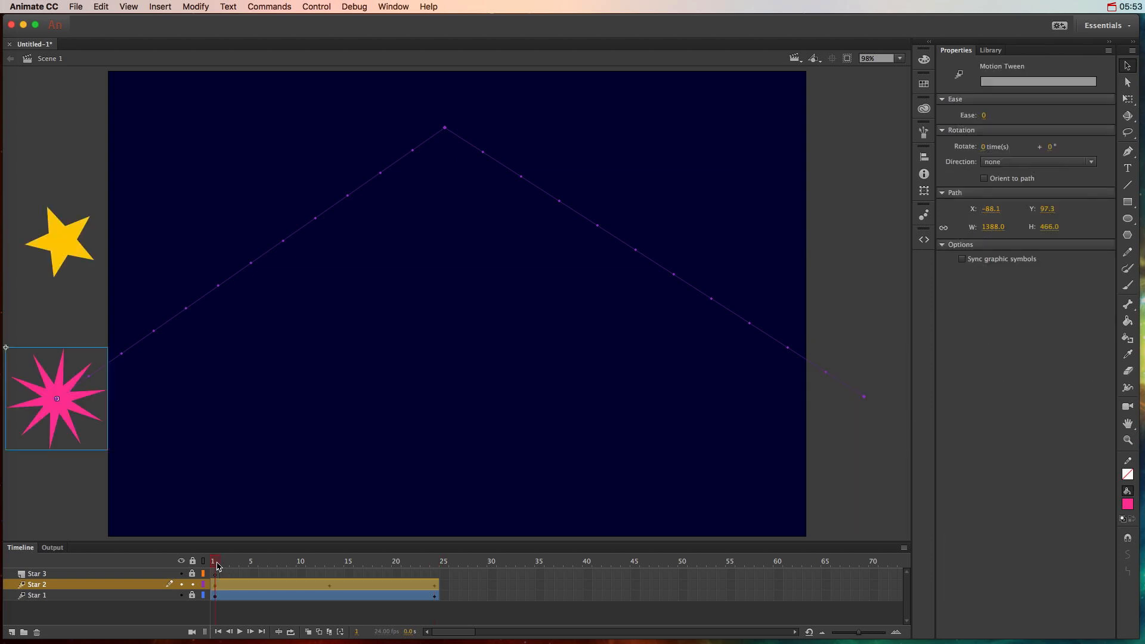
left_click(329, 560)
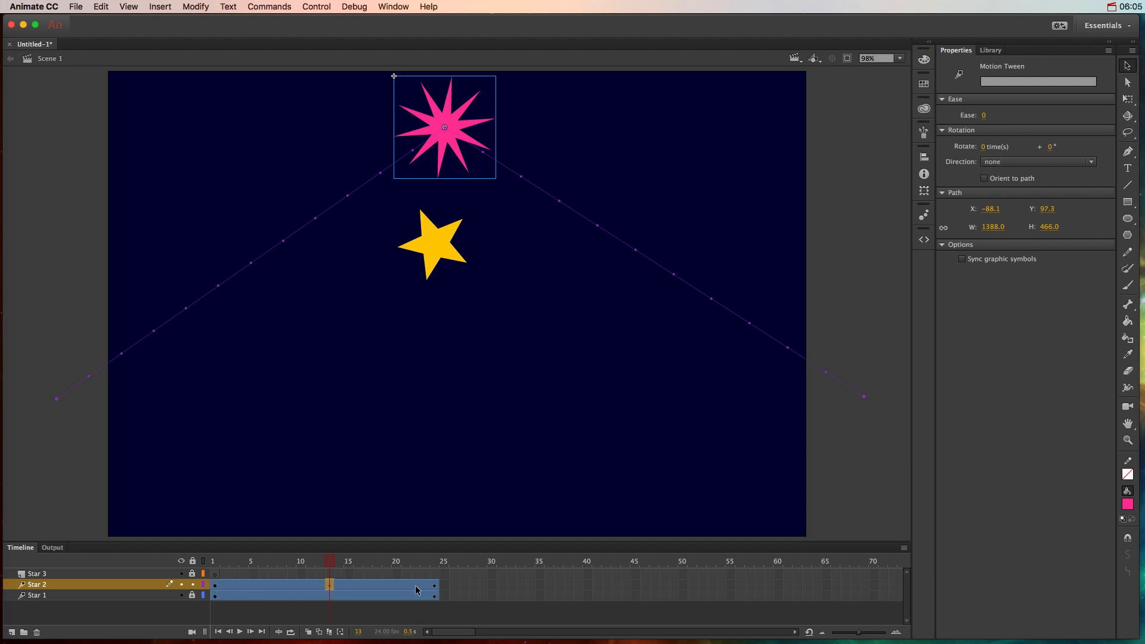
left_click(434, 561)
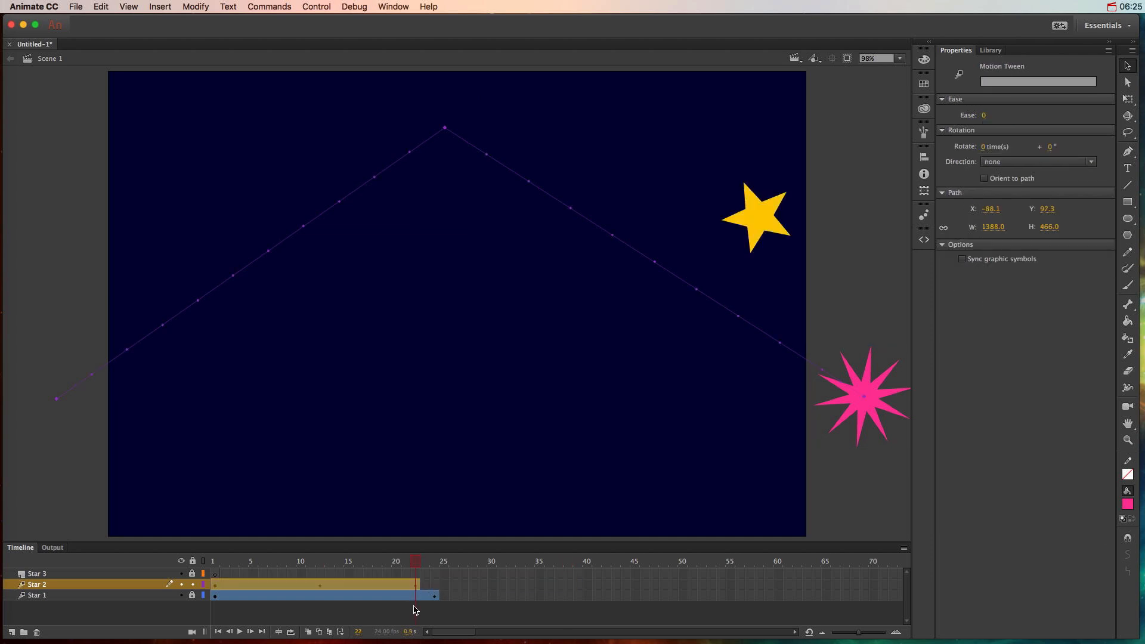
mouse_move(395, 607)
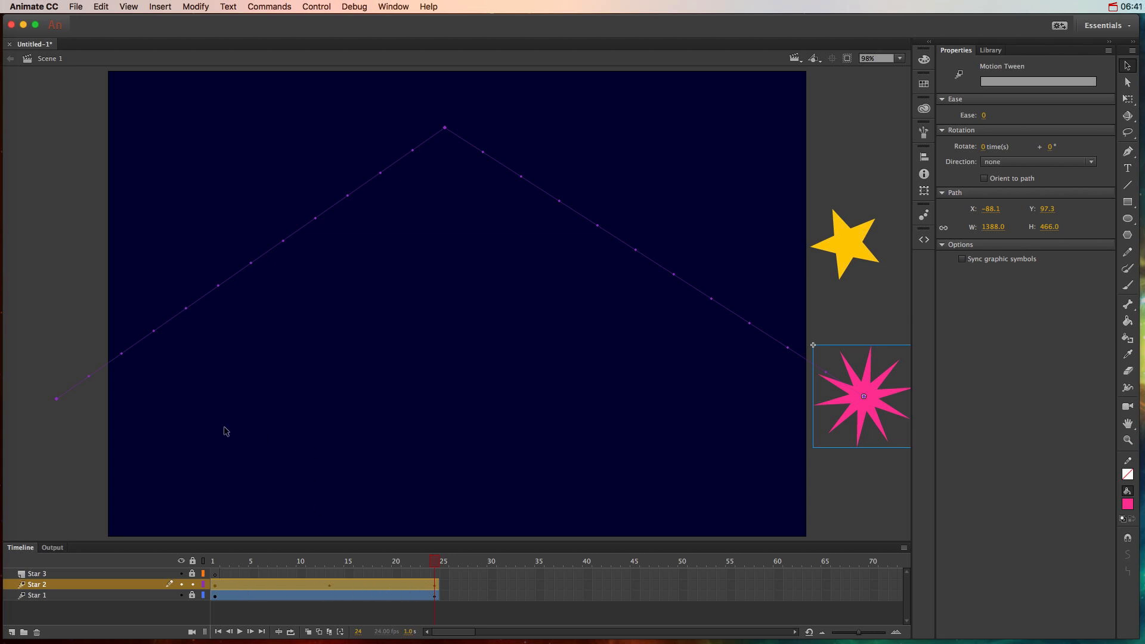
mouse_move(816, 502)
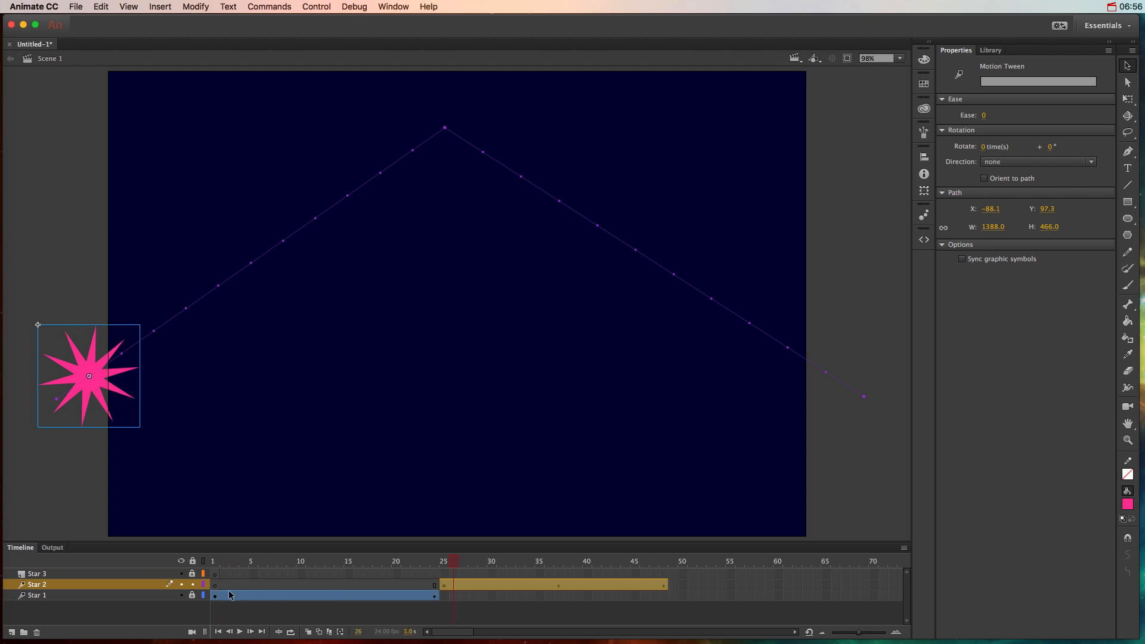
Move the Star 2 tween to start at frame 25 and scrub to confirm the stagger
left_click(215, 561)
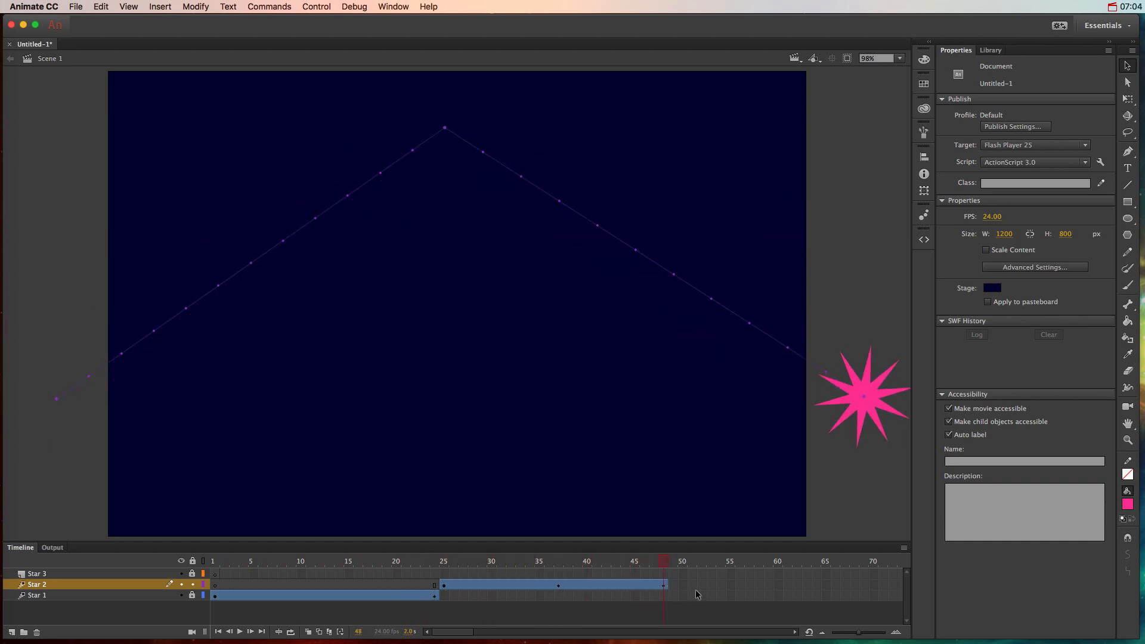
left_click(552, 585)
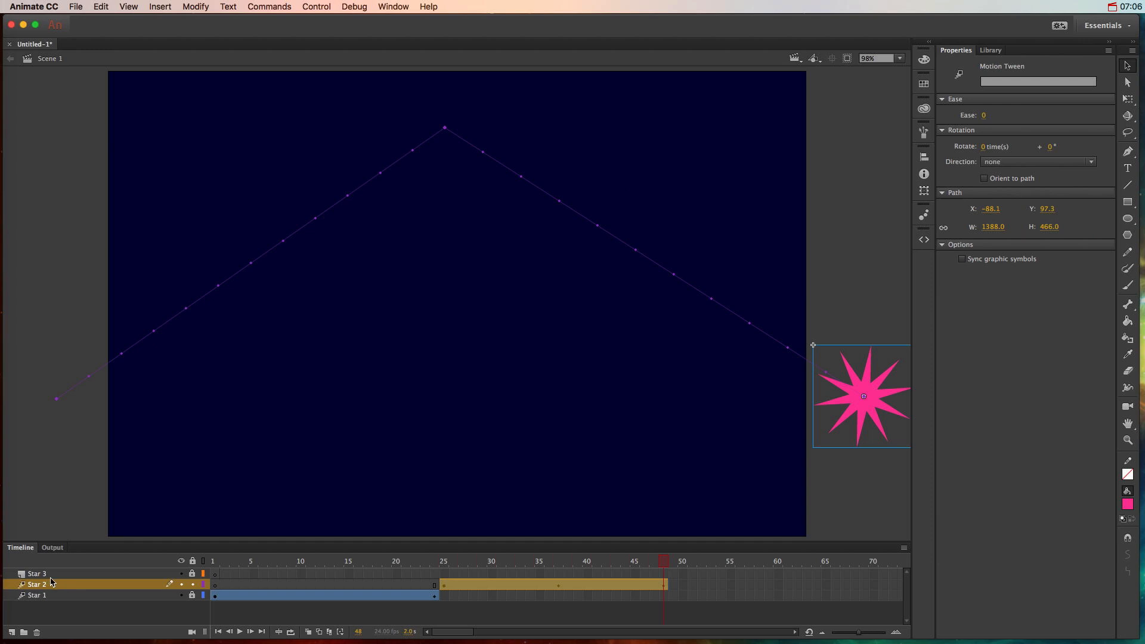